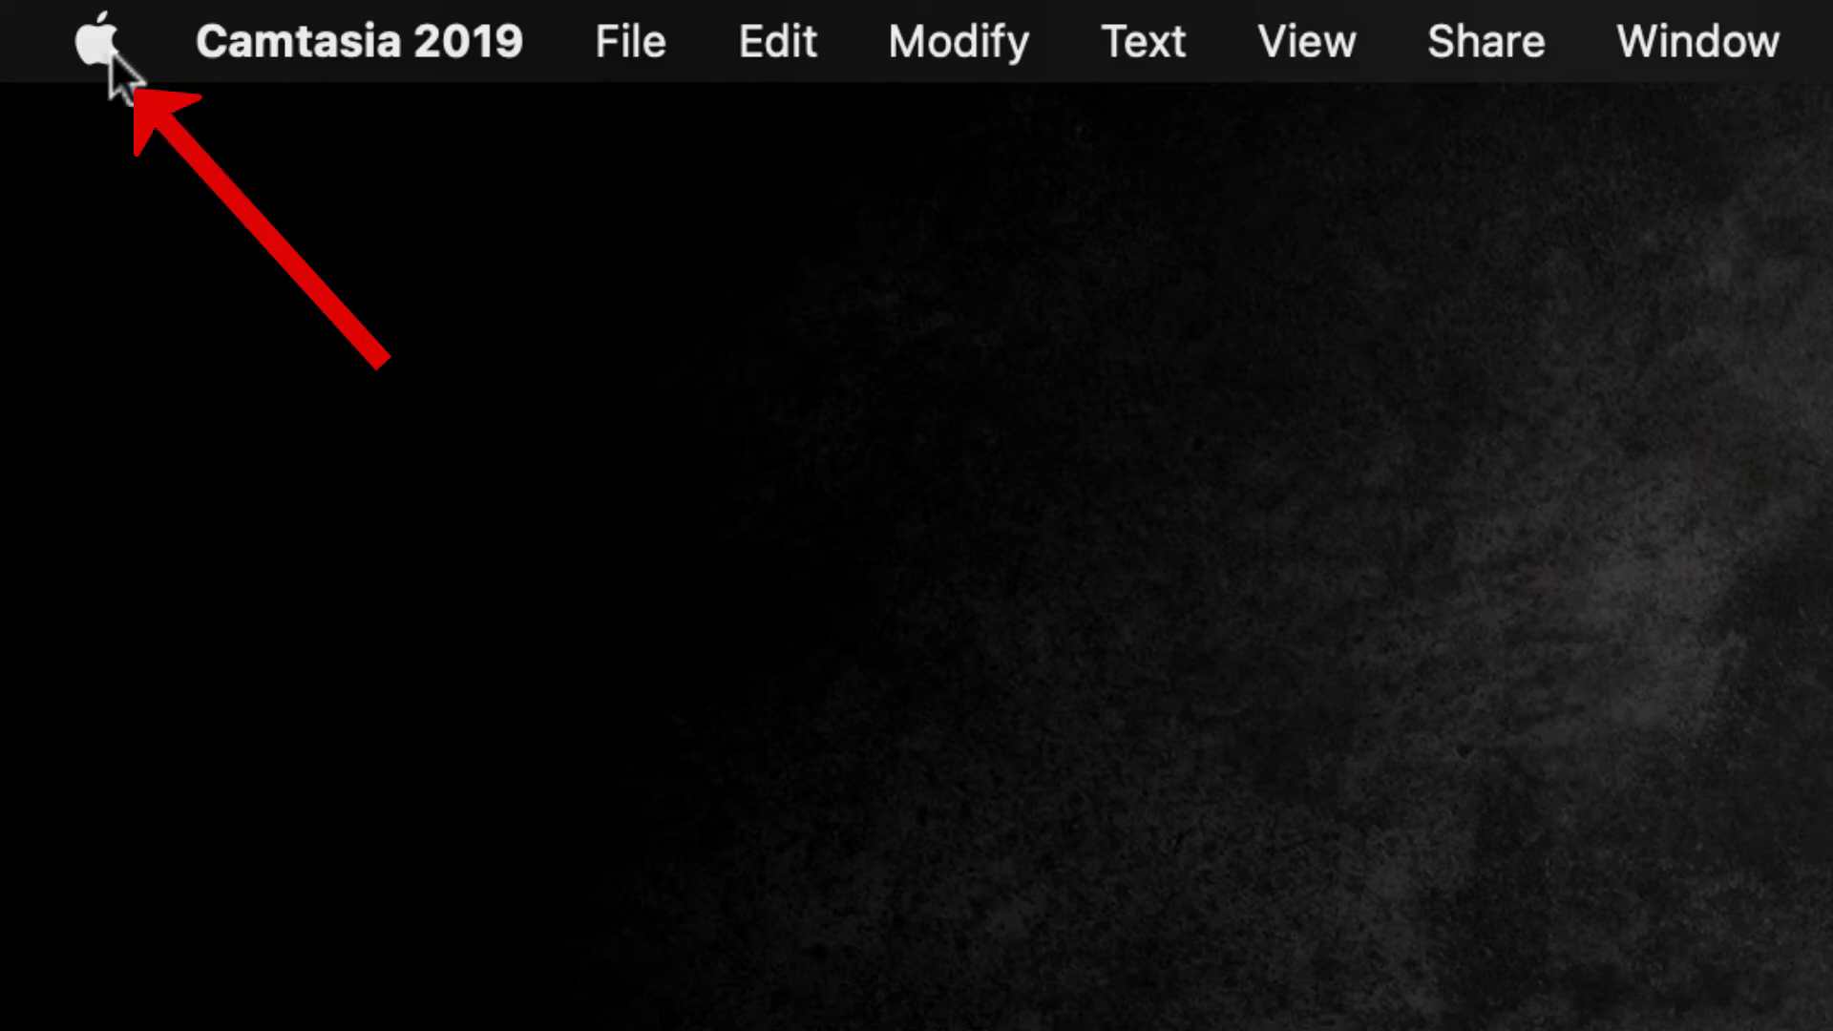
- Open System Preferences from the Apple menu
click(95, 41)
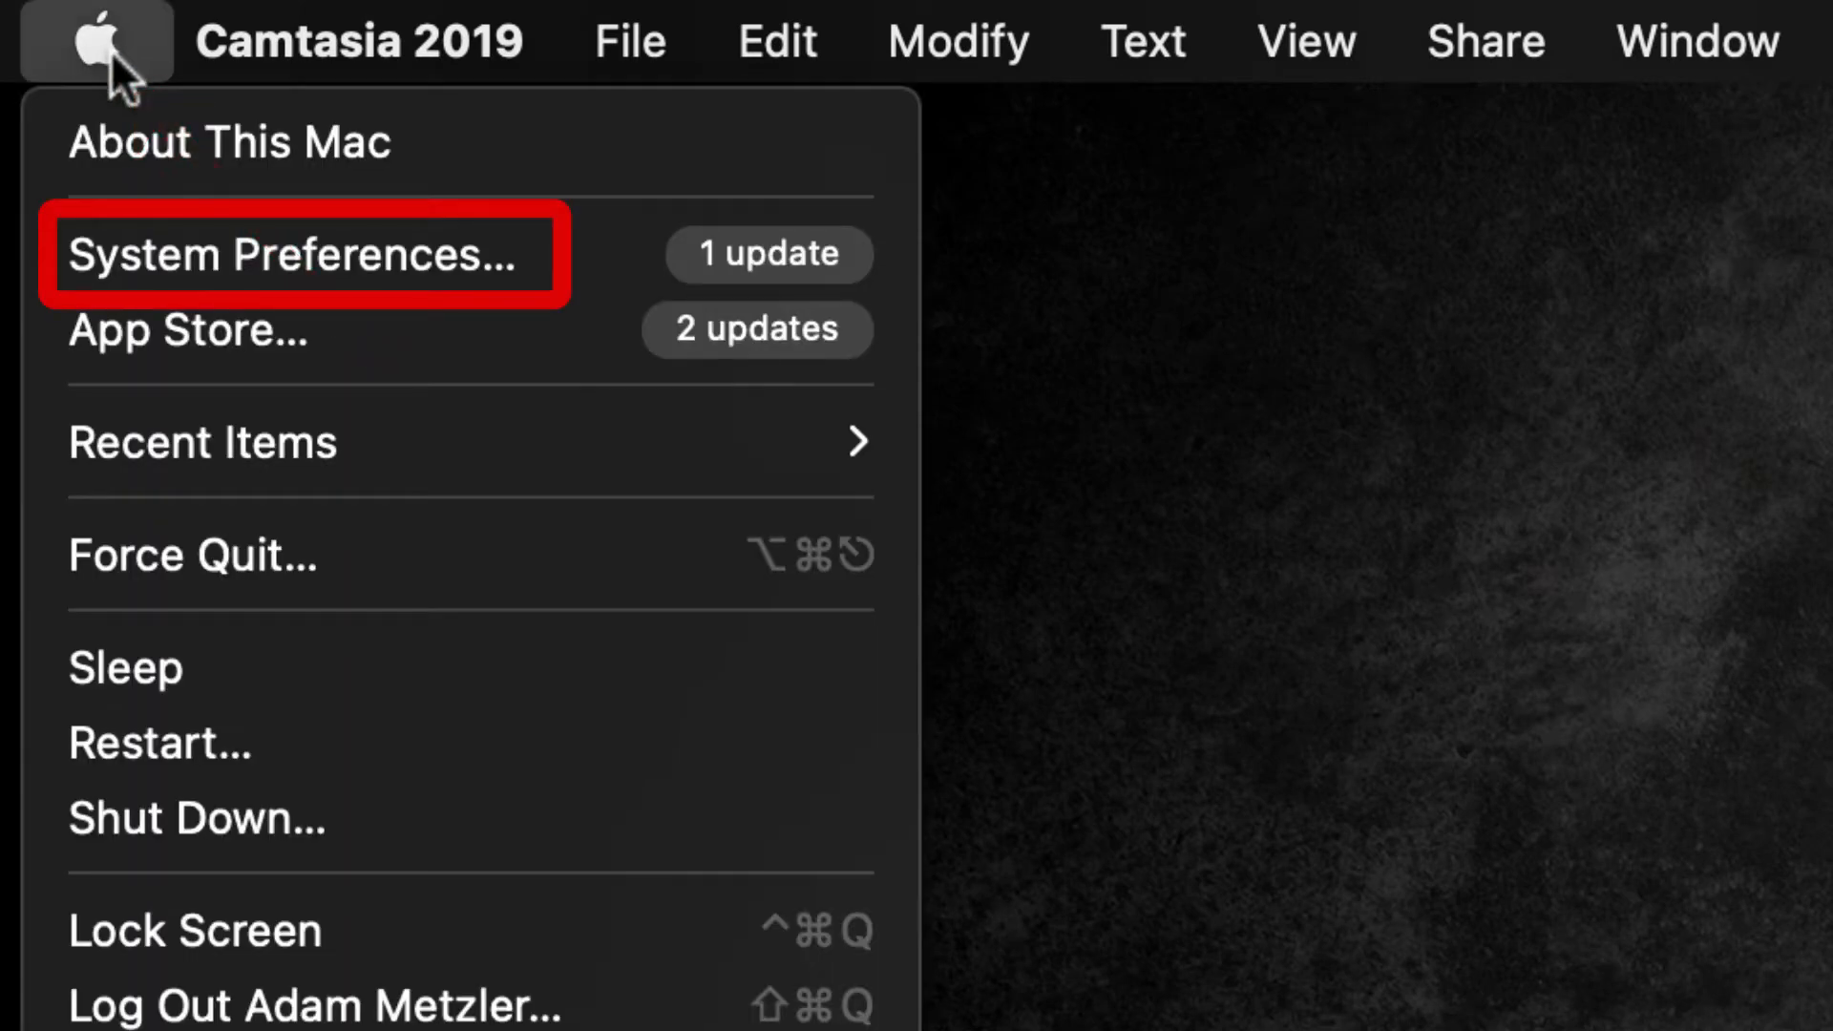
click(292, 255)
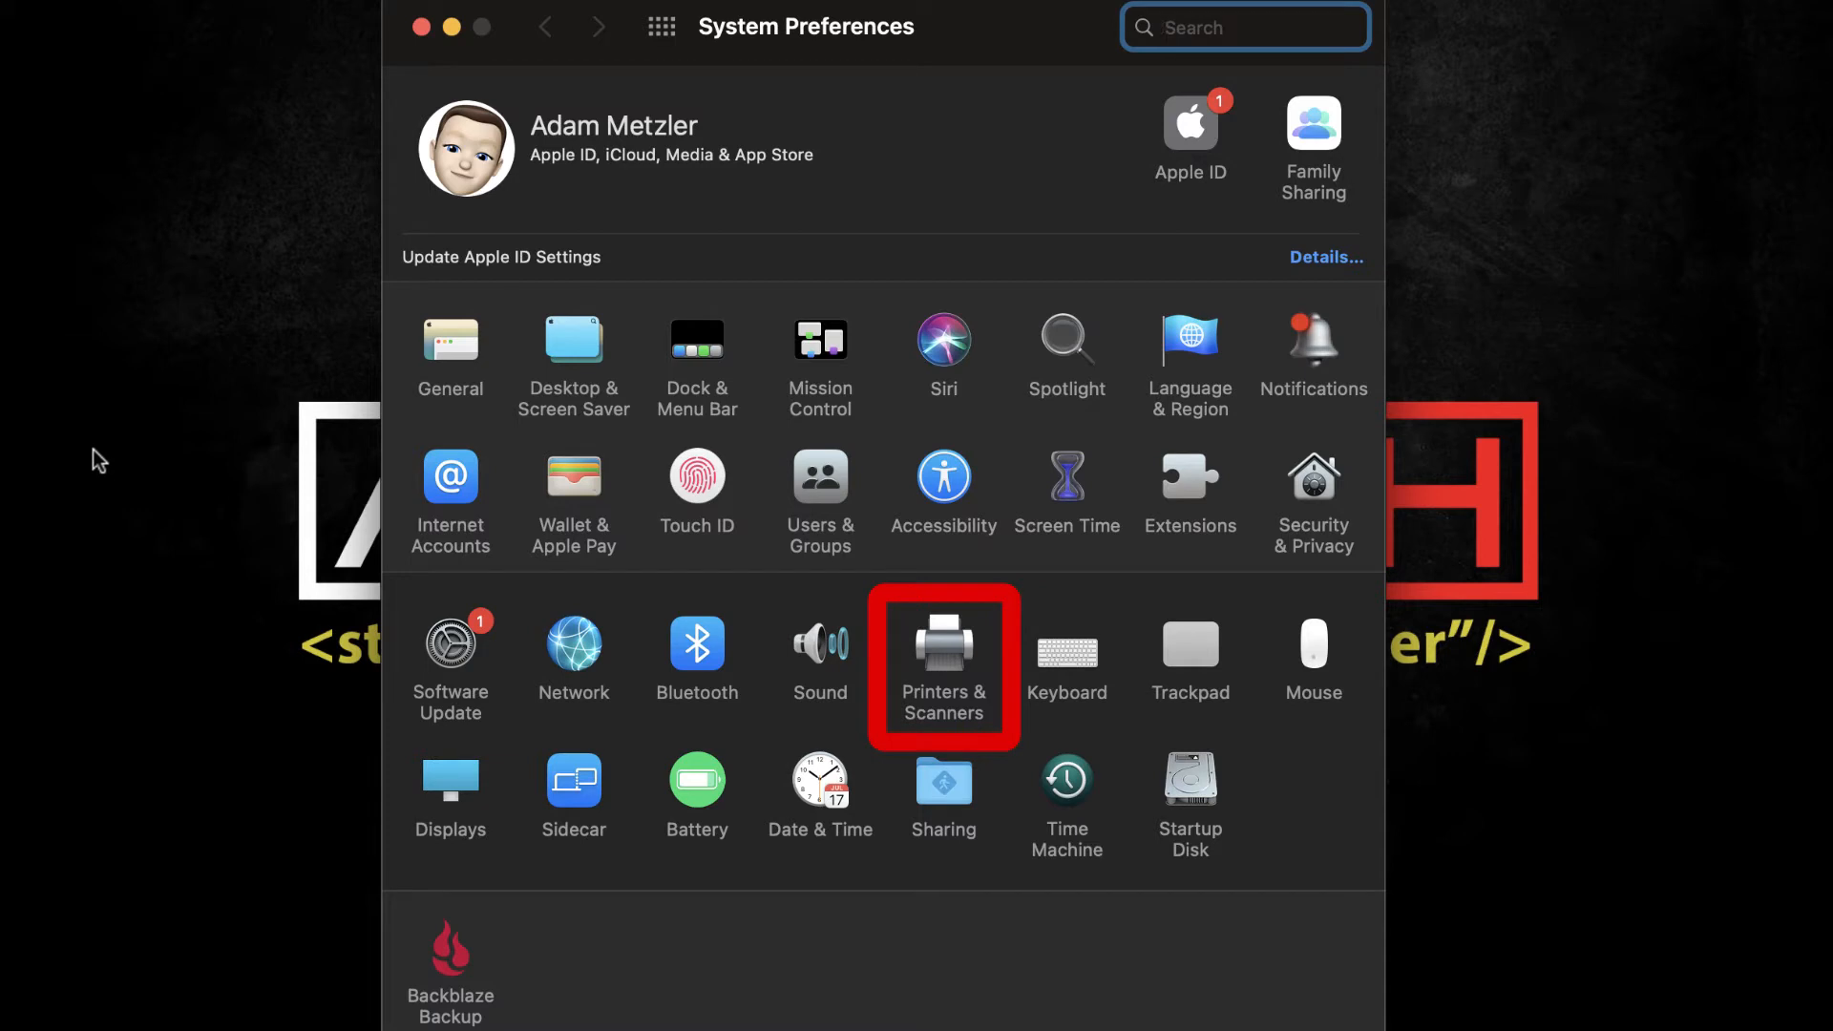
mouse_move(918, 657)
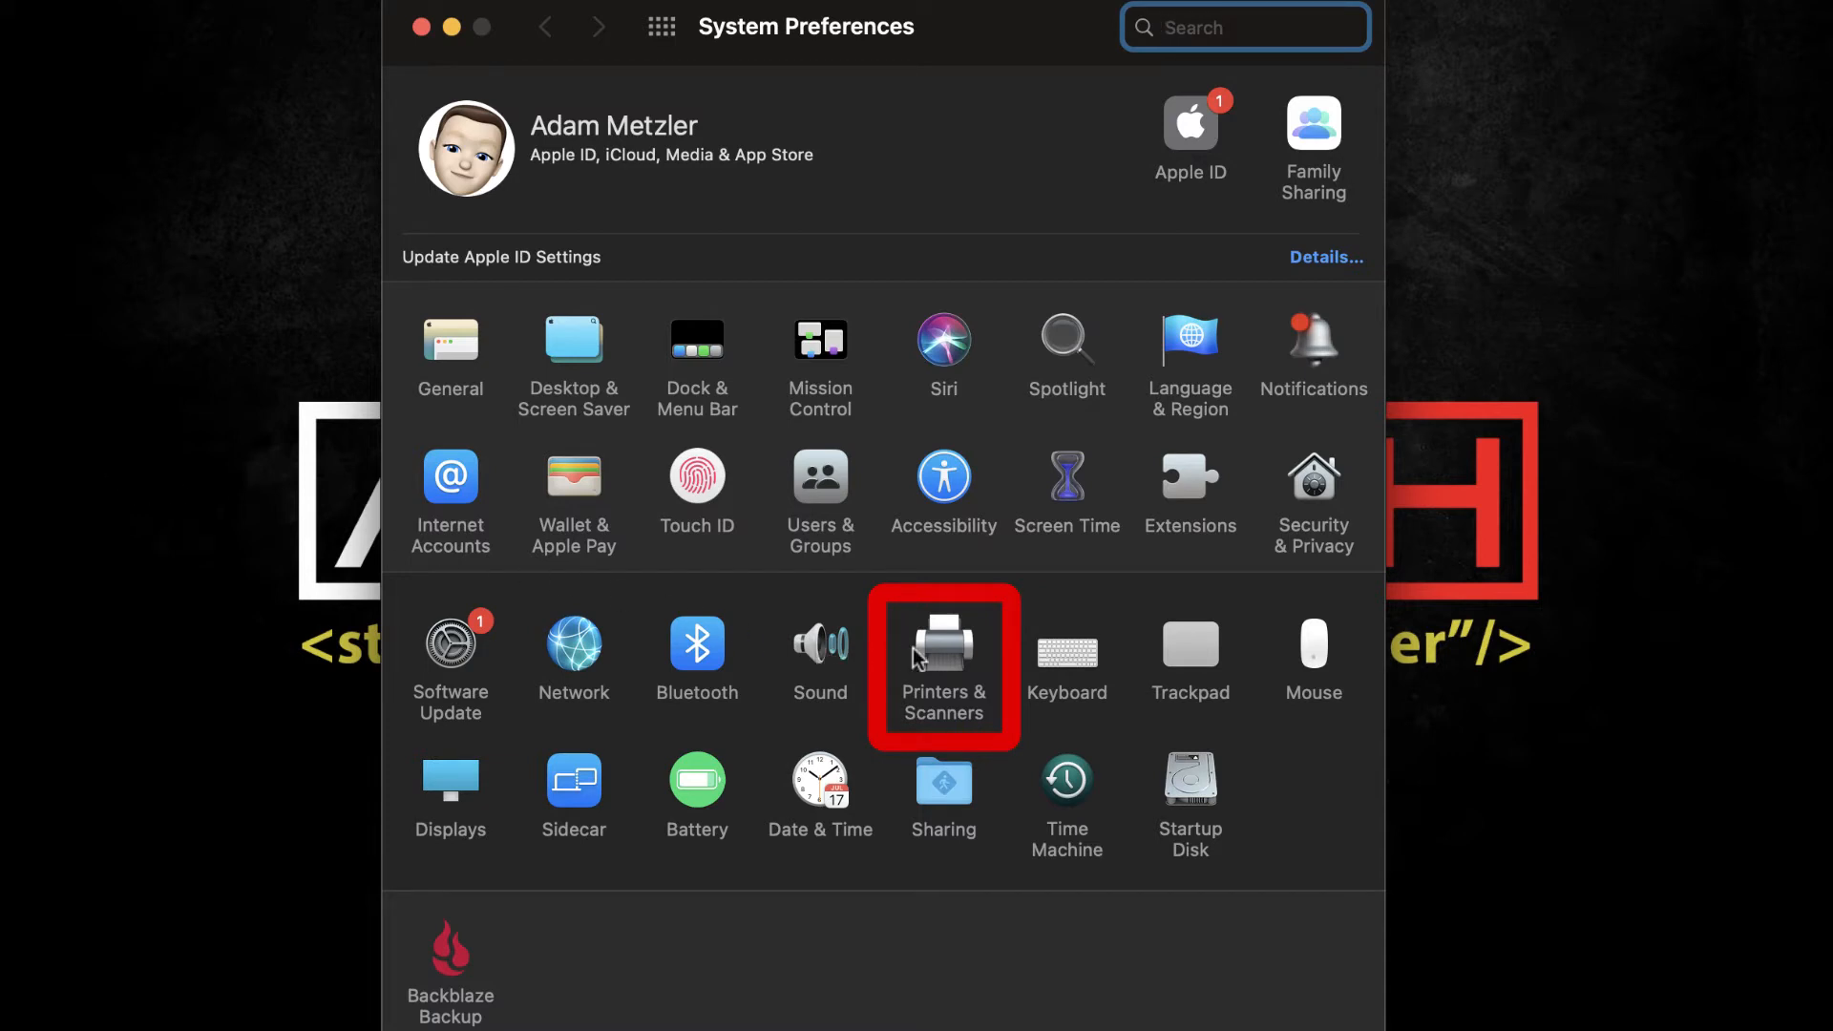
- Delete the HS Music Office printer from Printers & Scanners
click(943, 651)
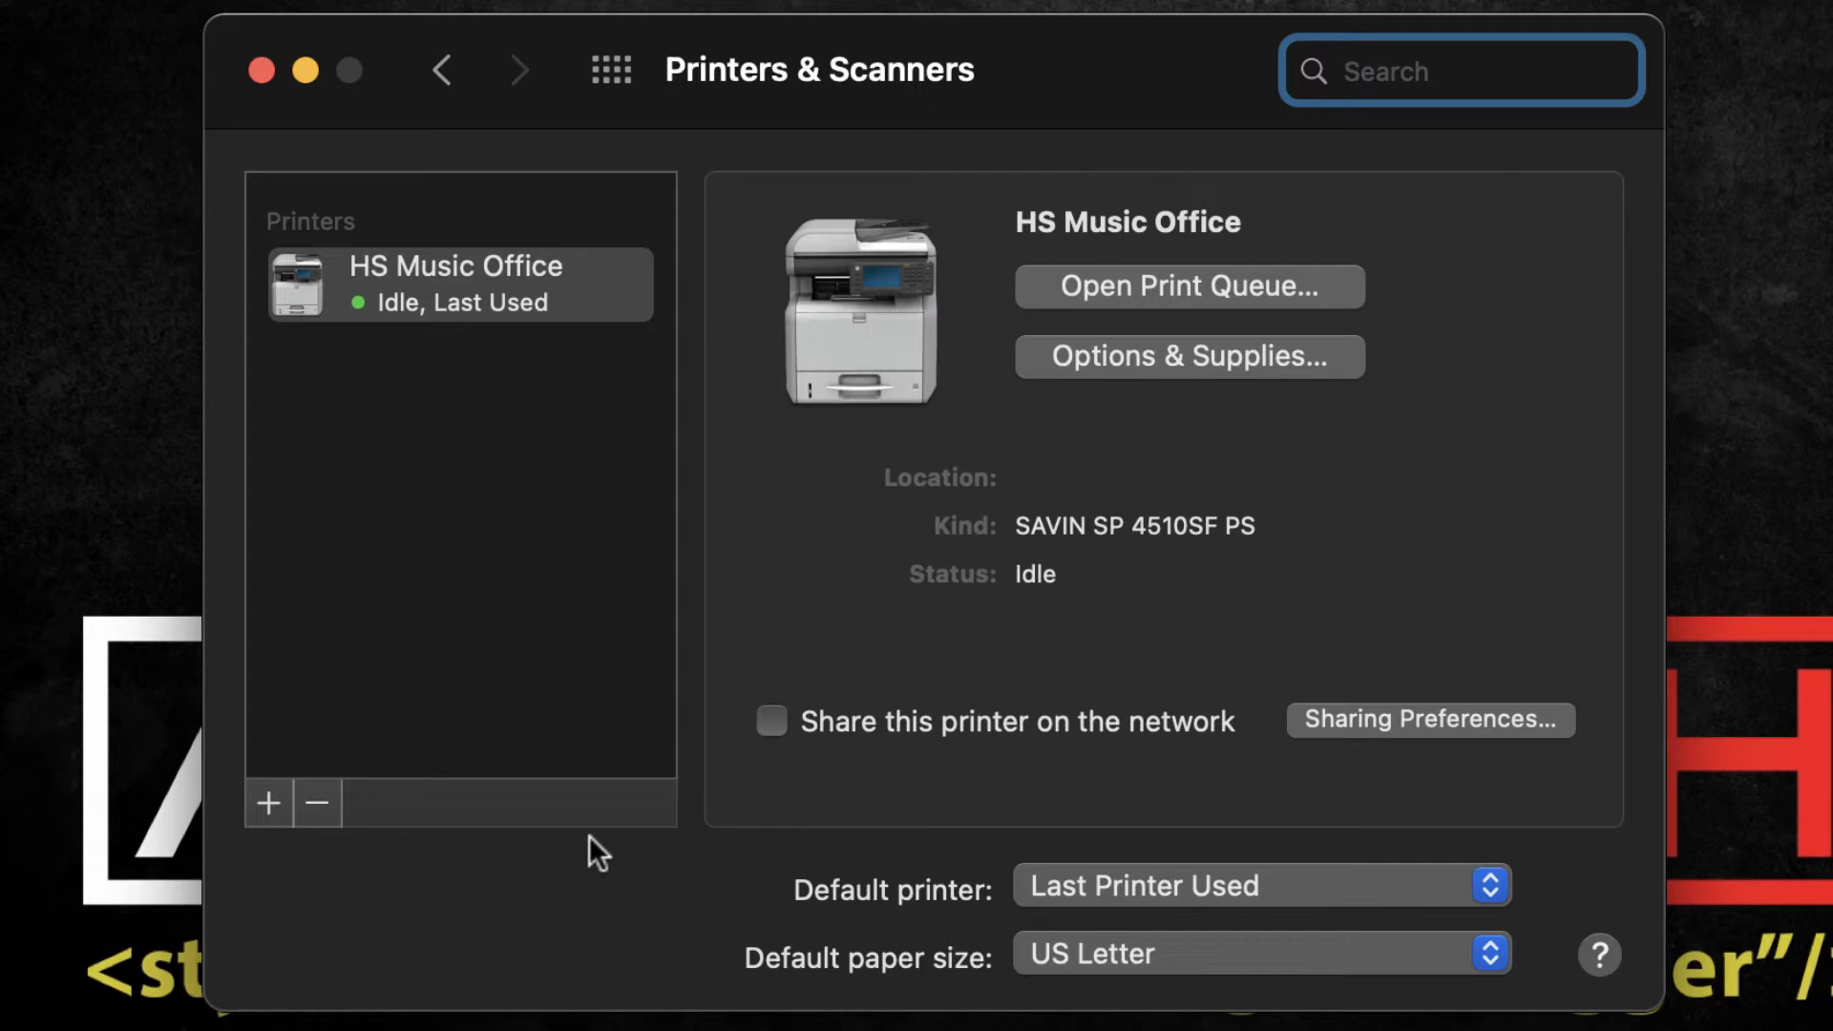
mouse_move(640, 754)
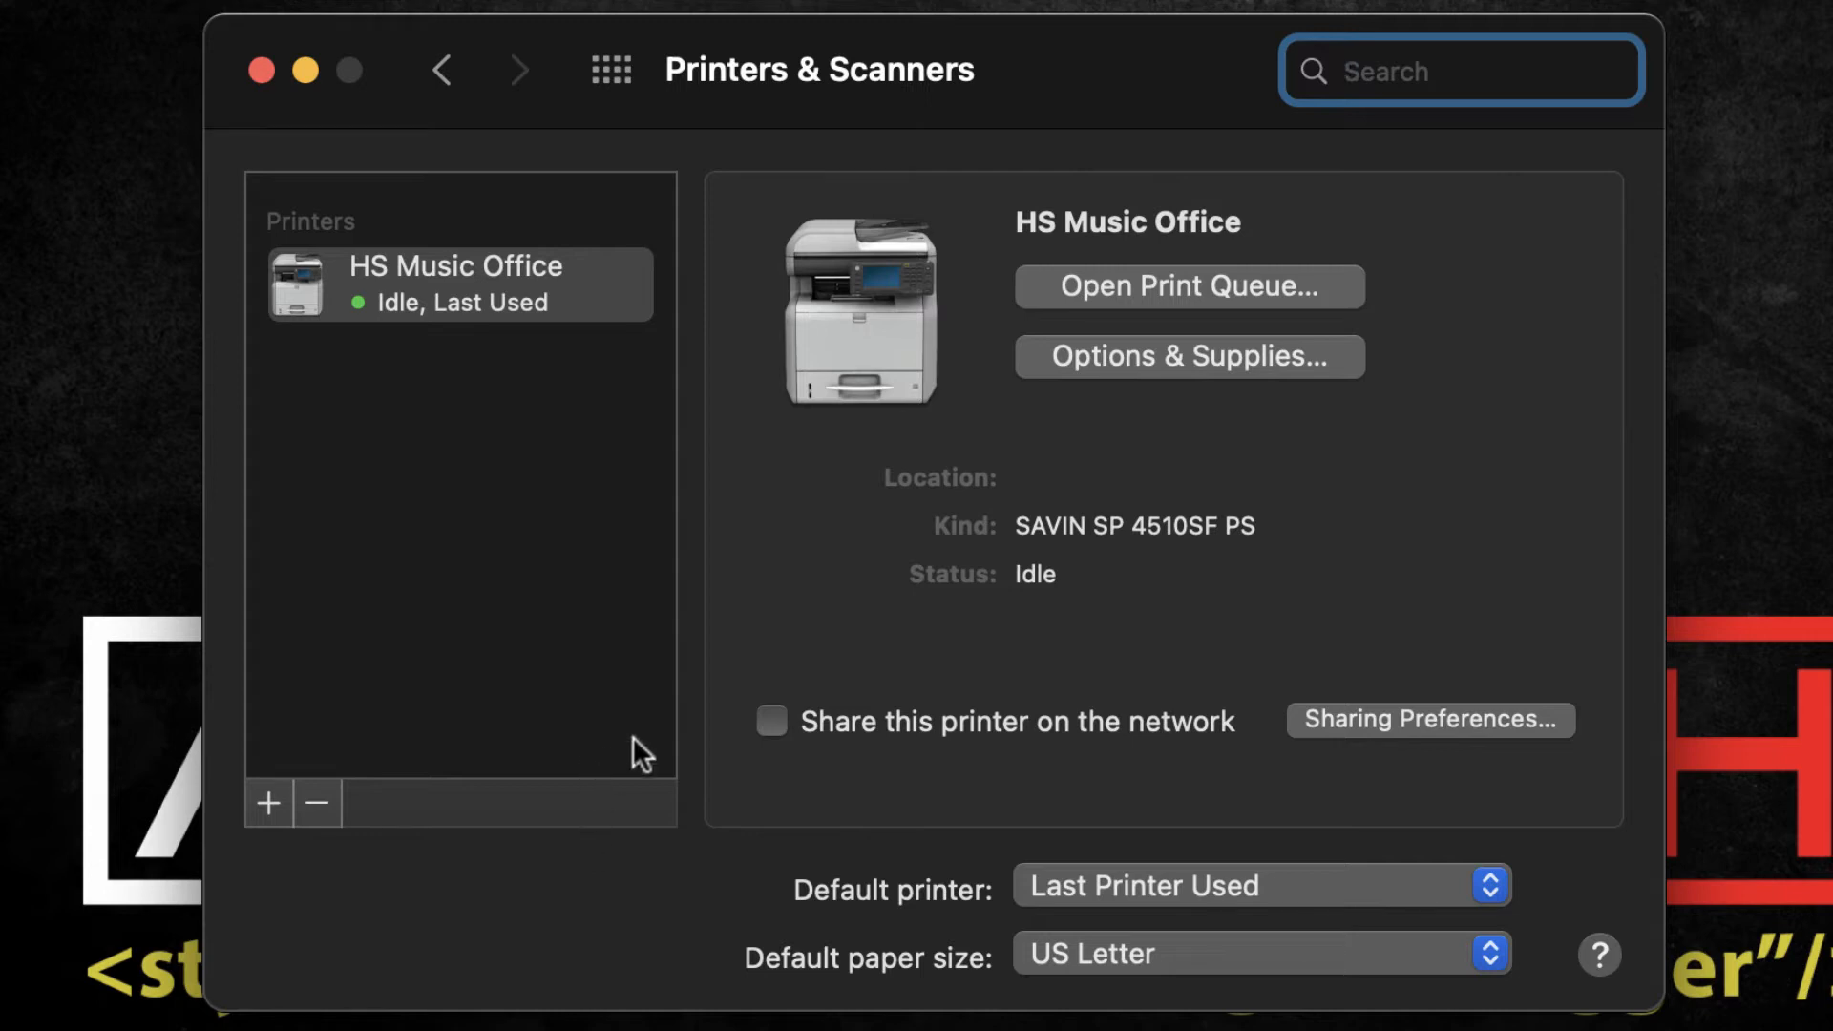
mouse_move(614, 384)
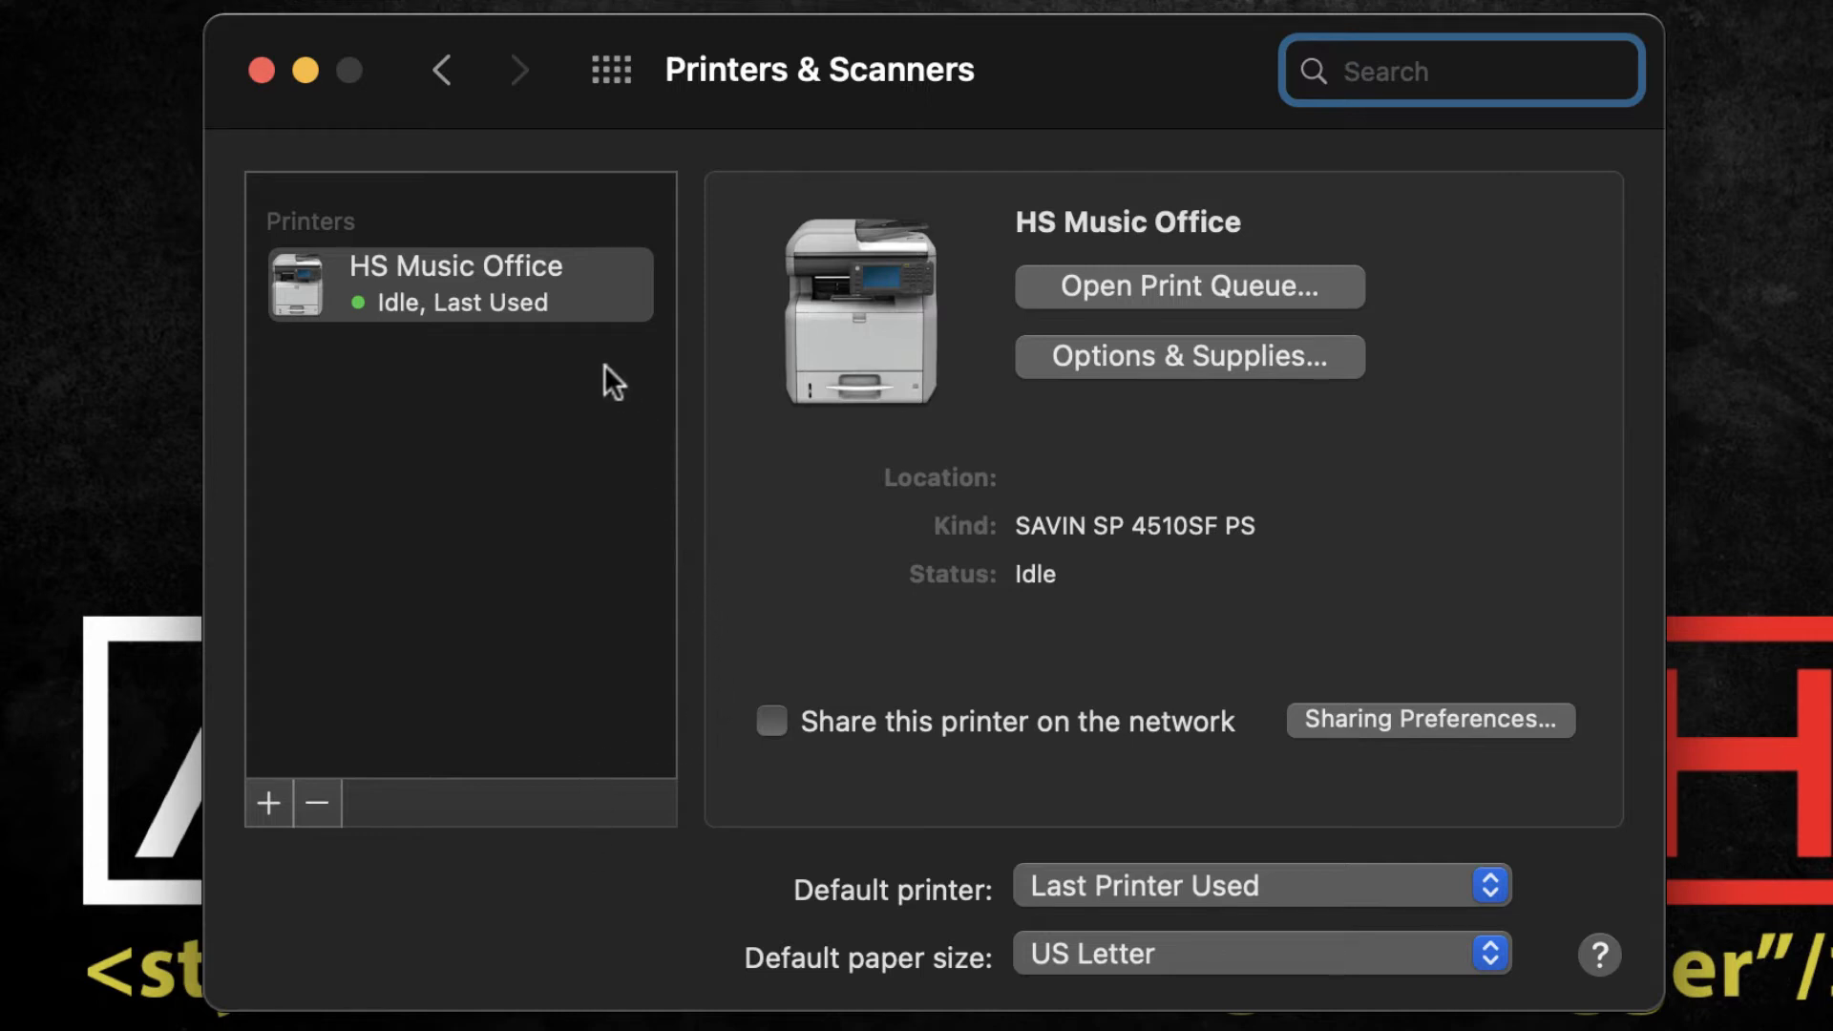
click(456, 284)
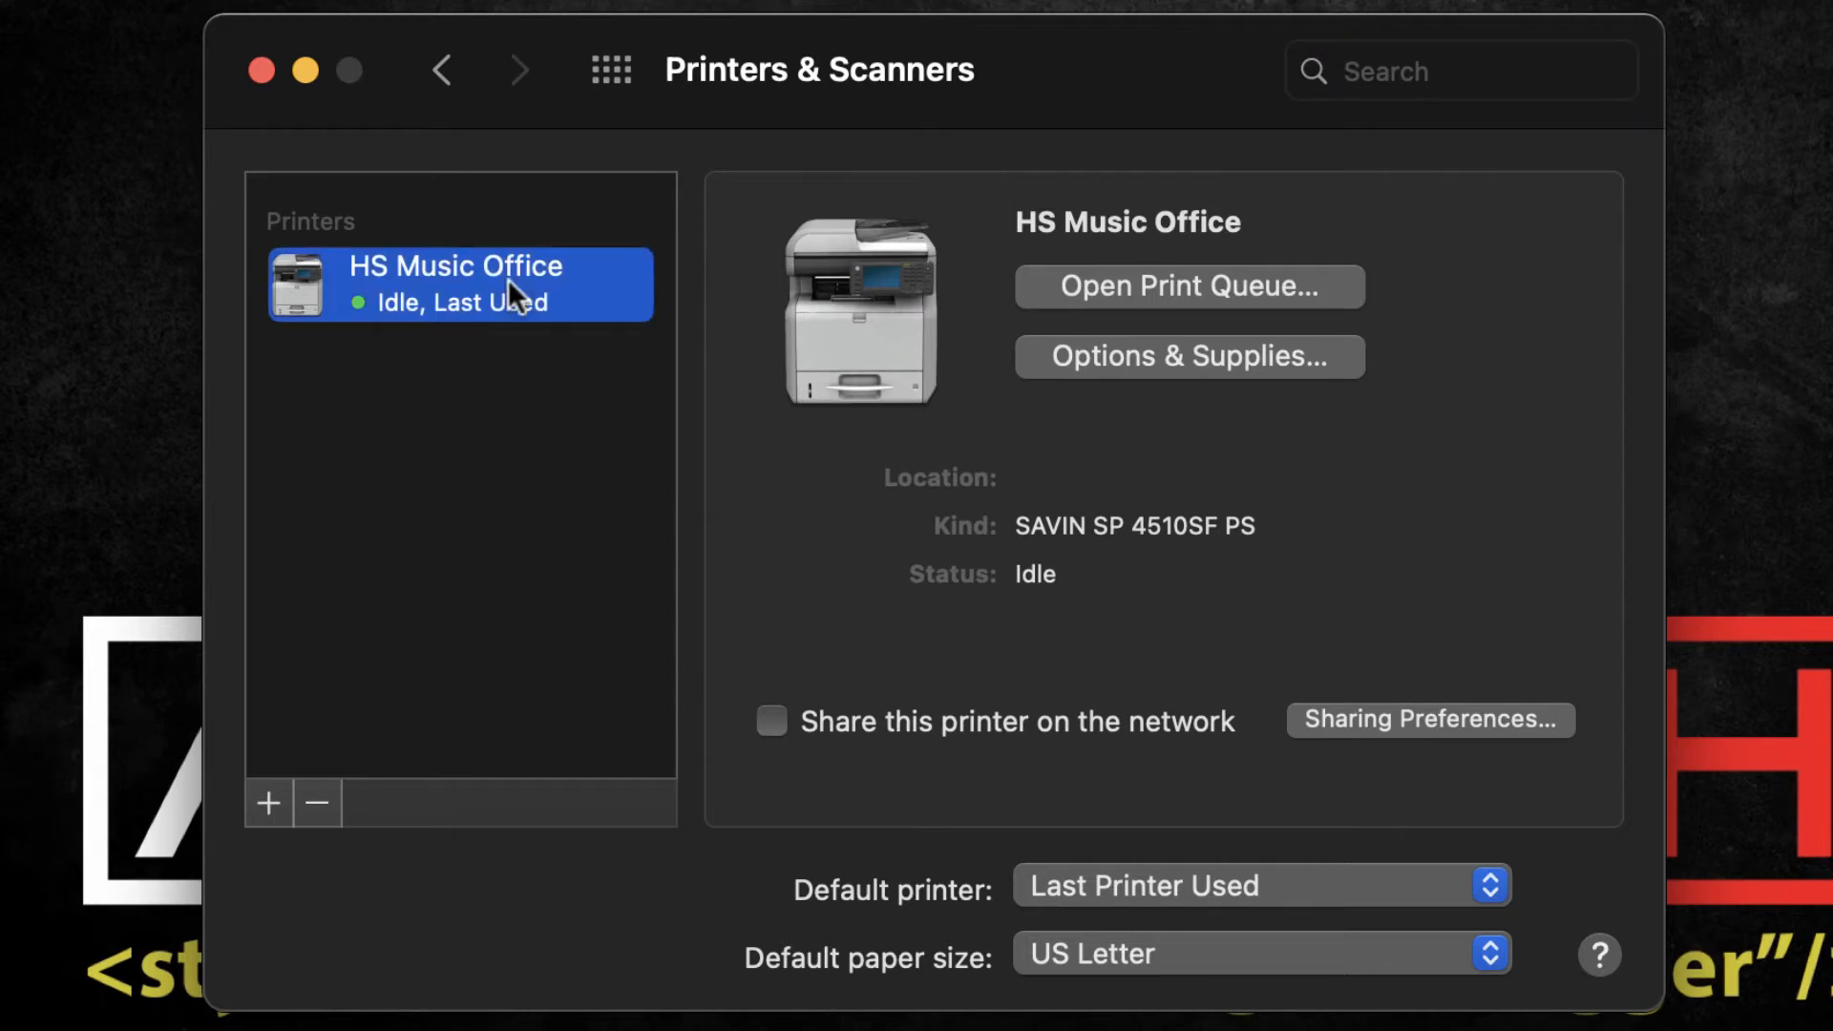
mouse_move(355, 774)
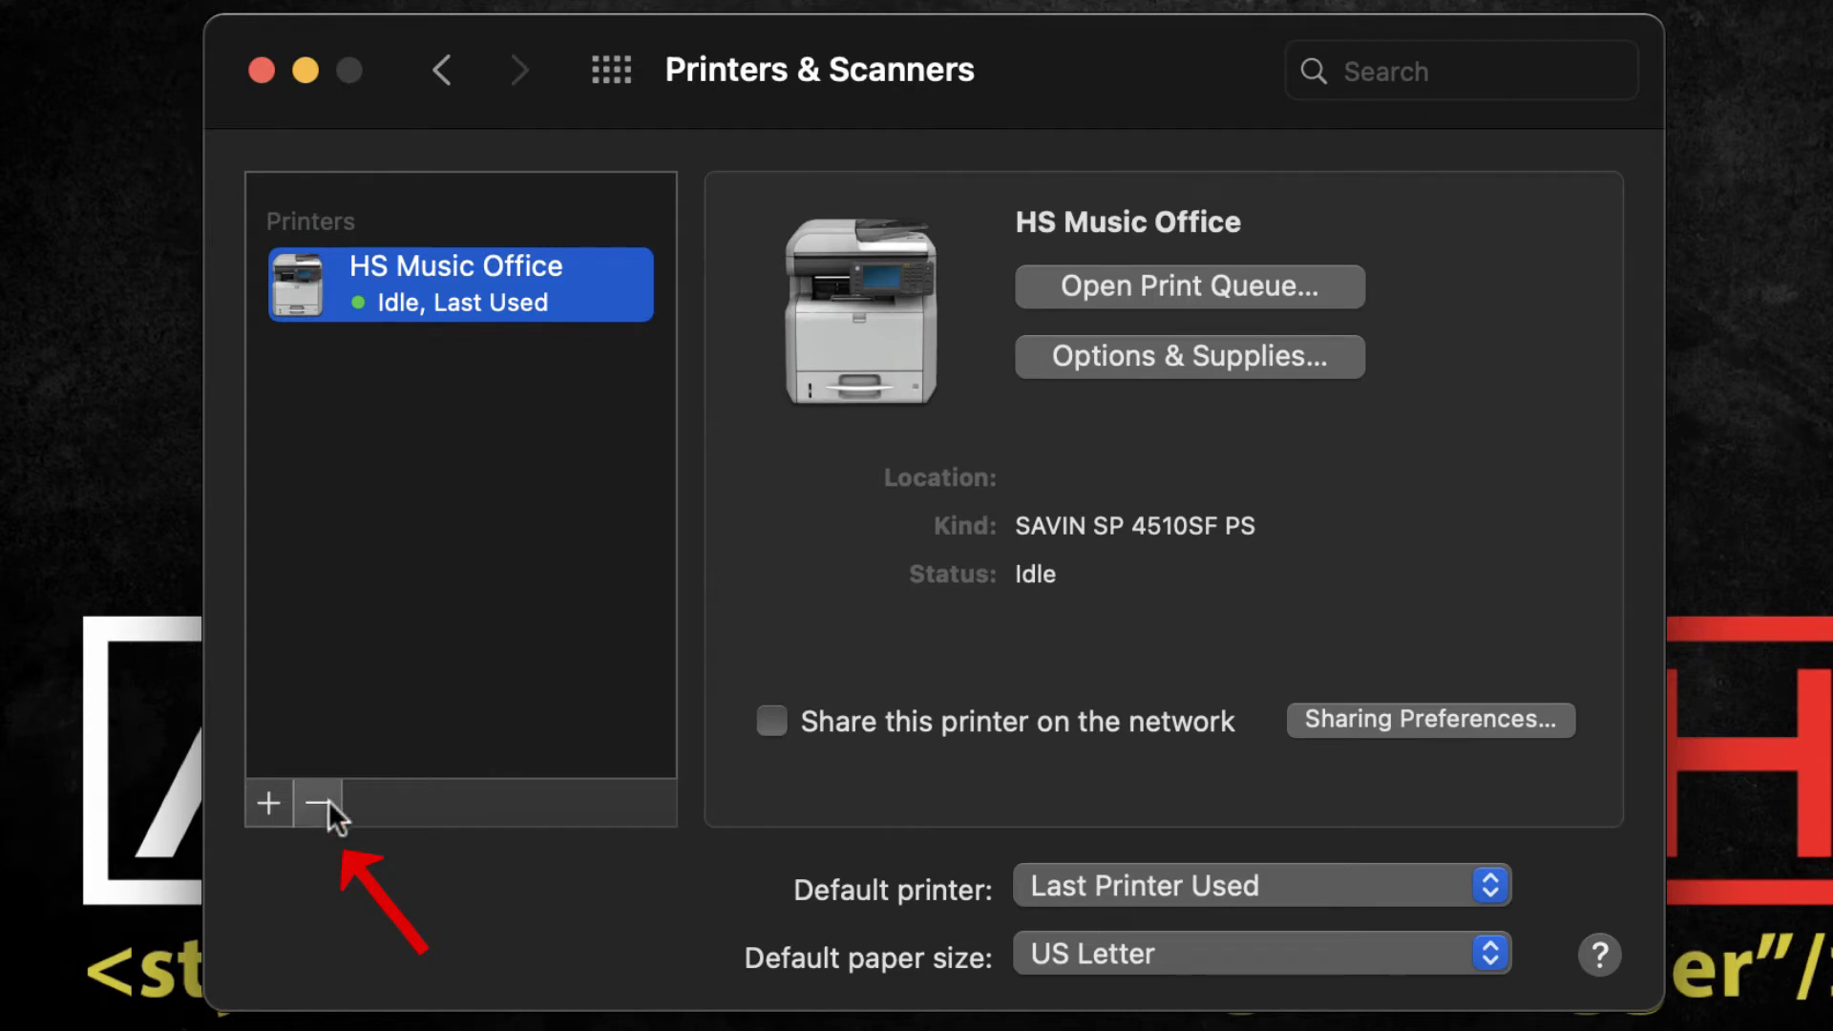
click(315, 803)
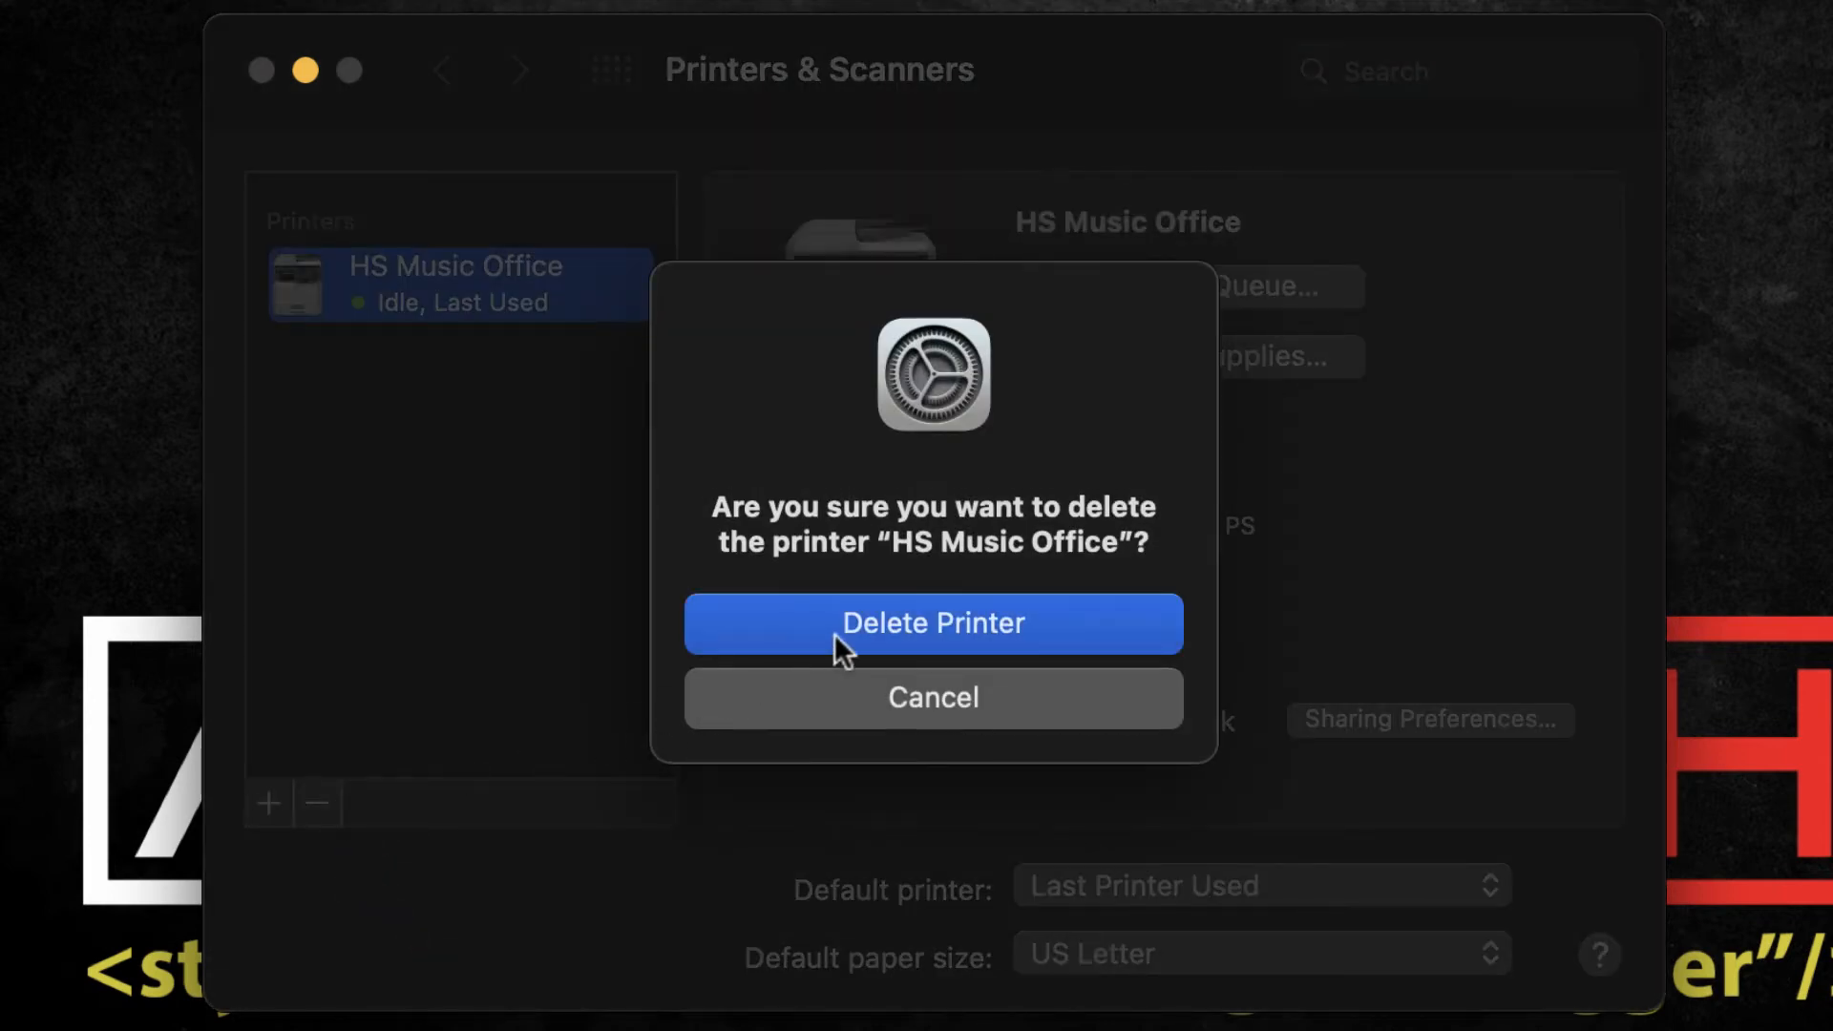
click(933, 623)
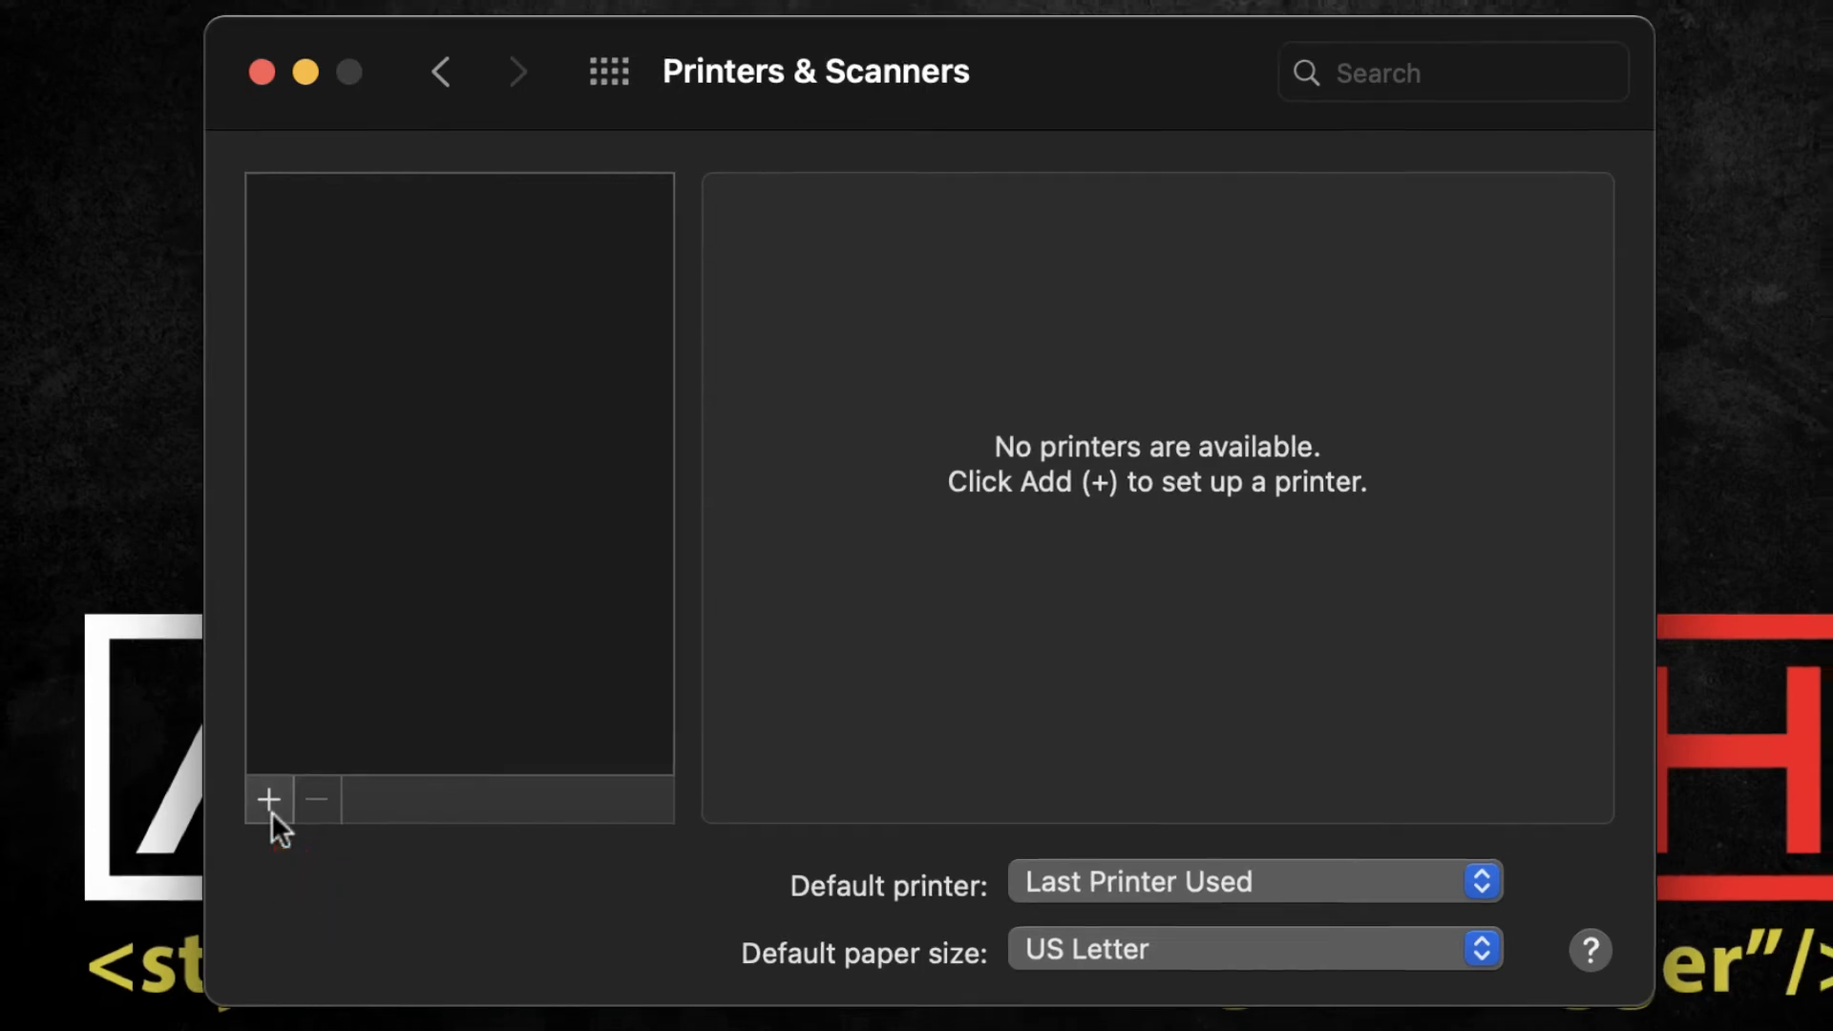
- Add an IP printer at 10.0.0.121 using the HP Jetdirect - Socket protocol
click(269, 800)
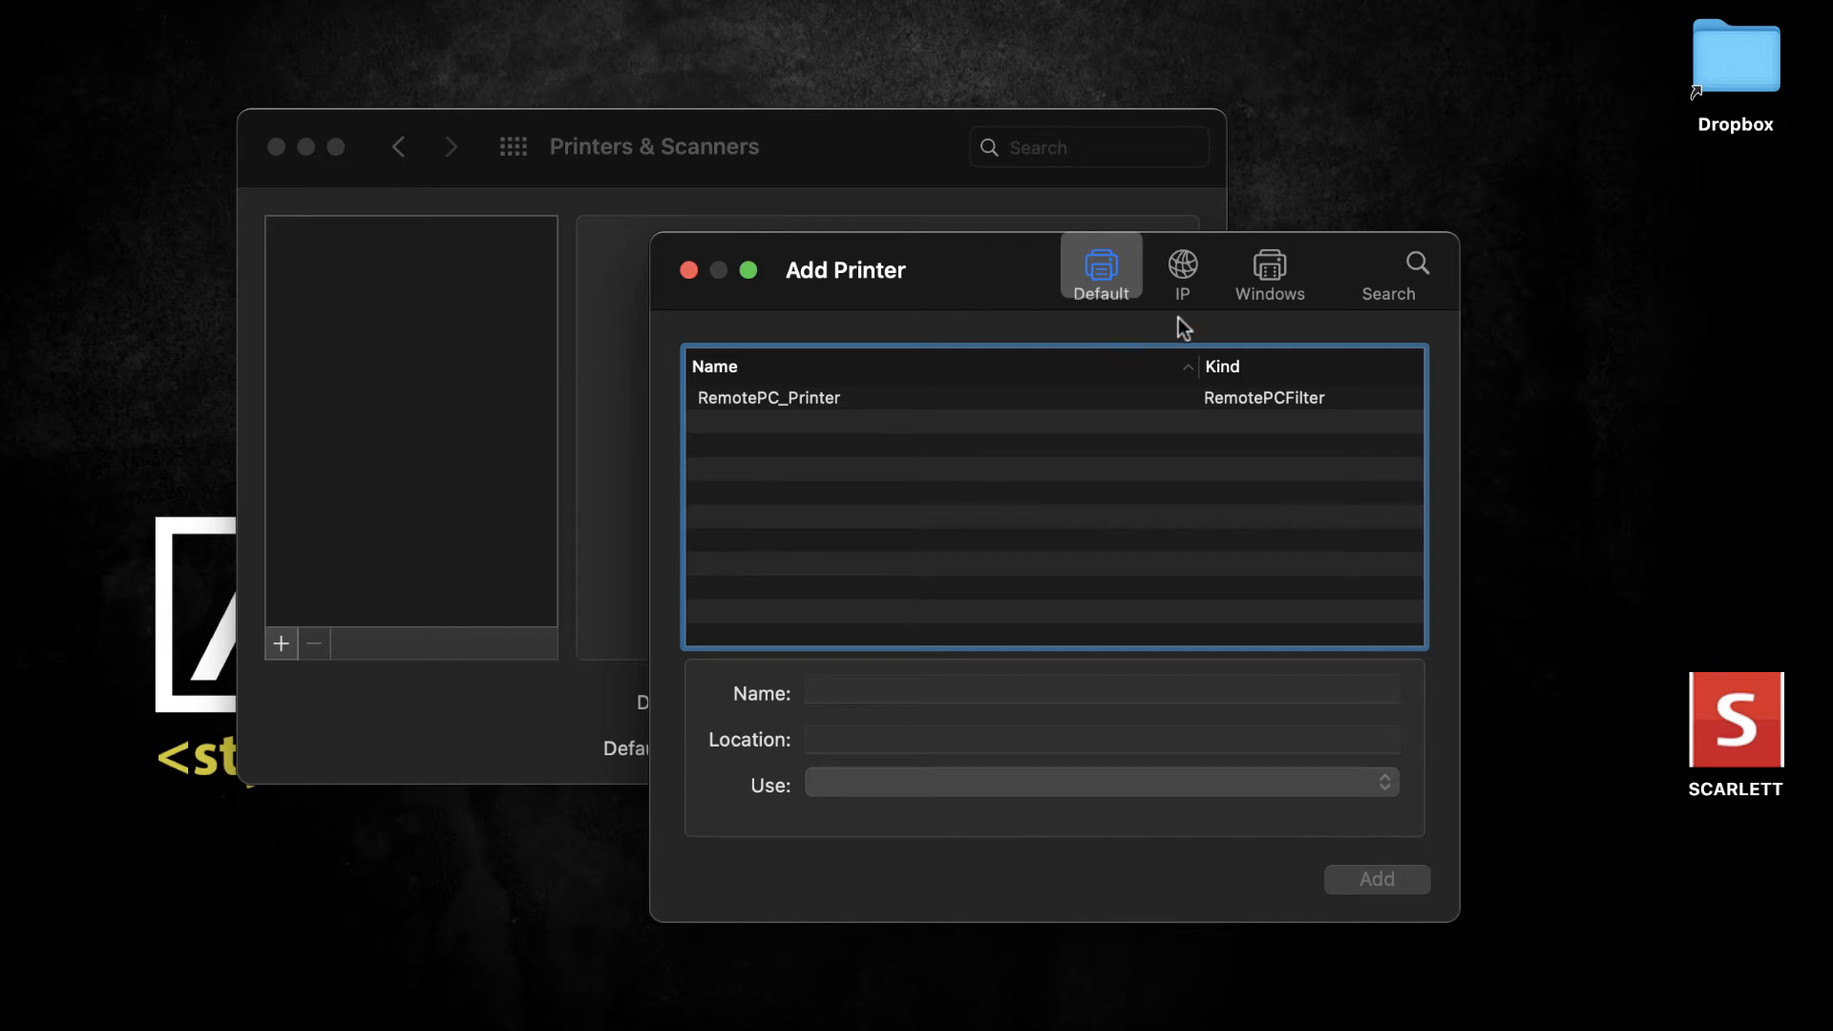
mouse_move(1189, 277)
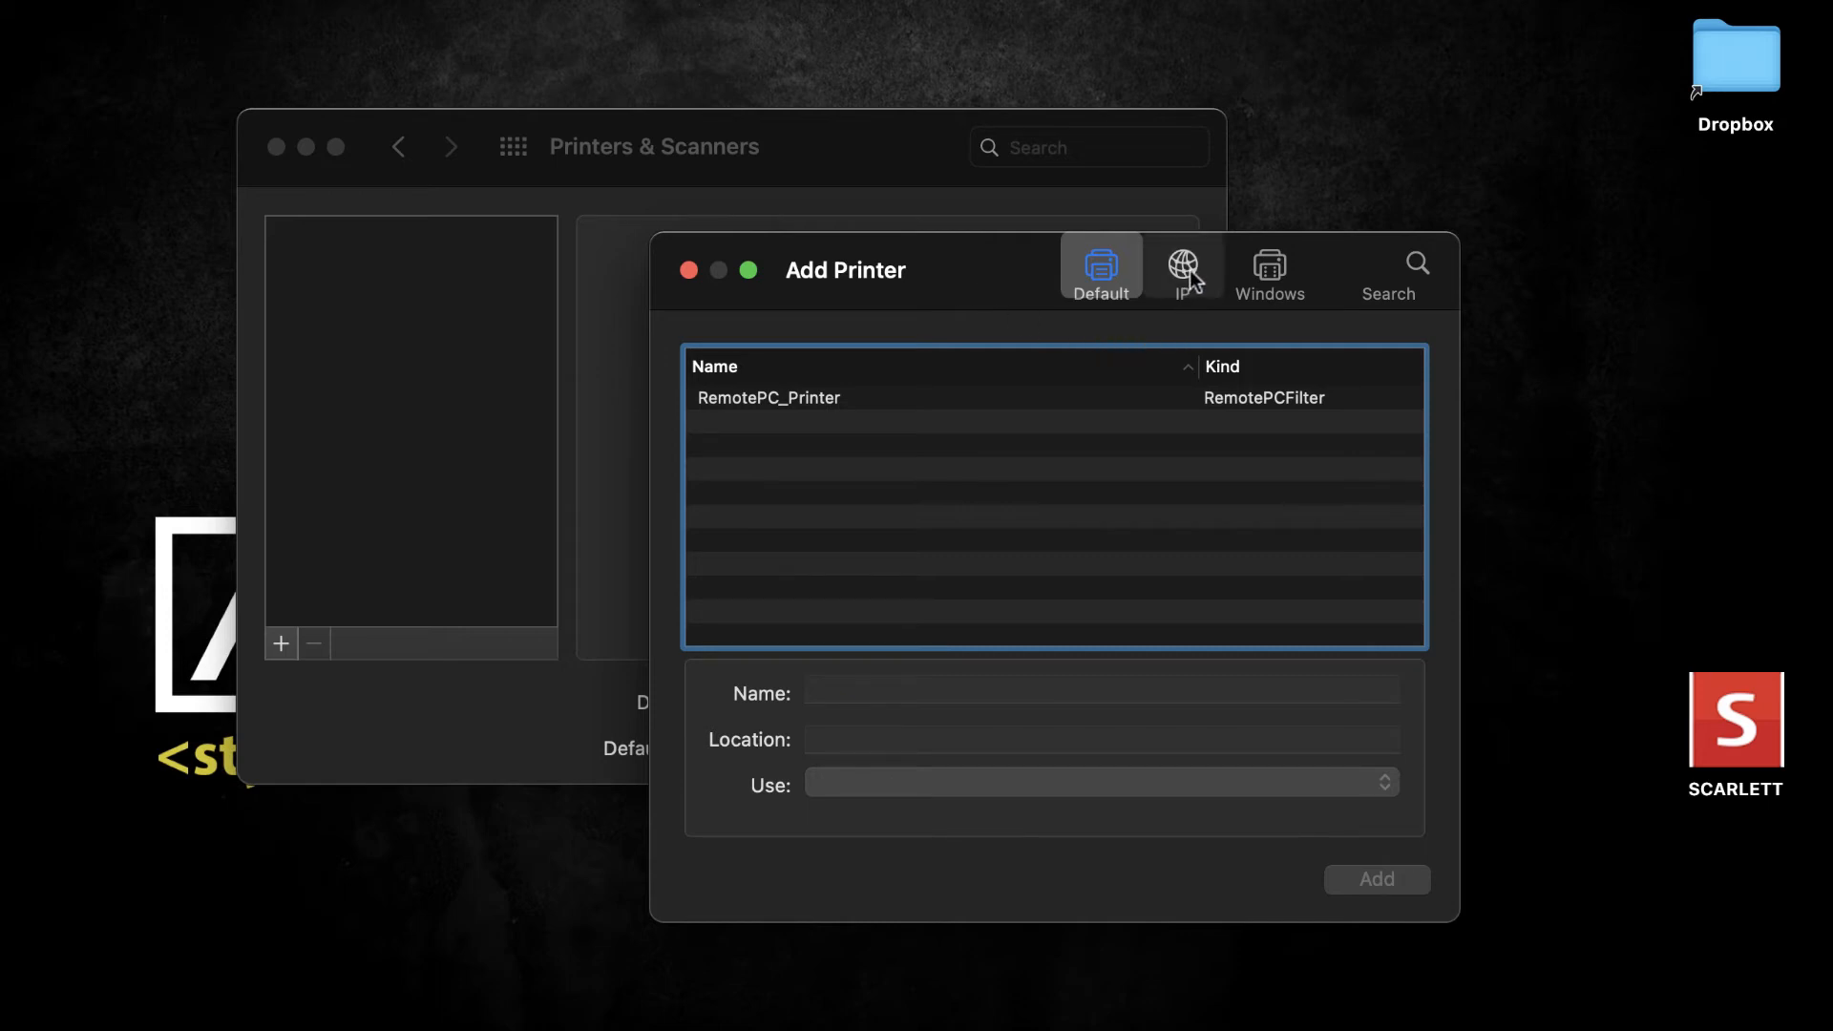
click(1182, 265)
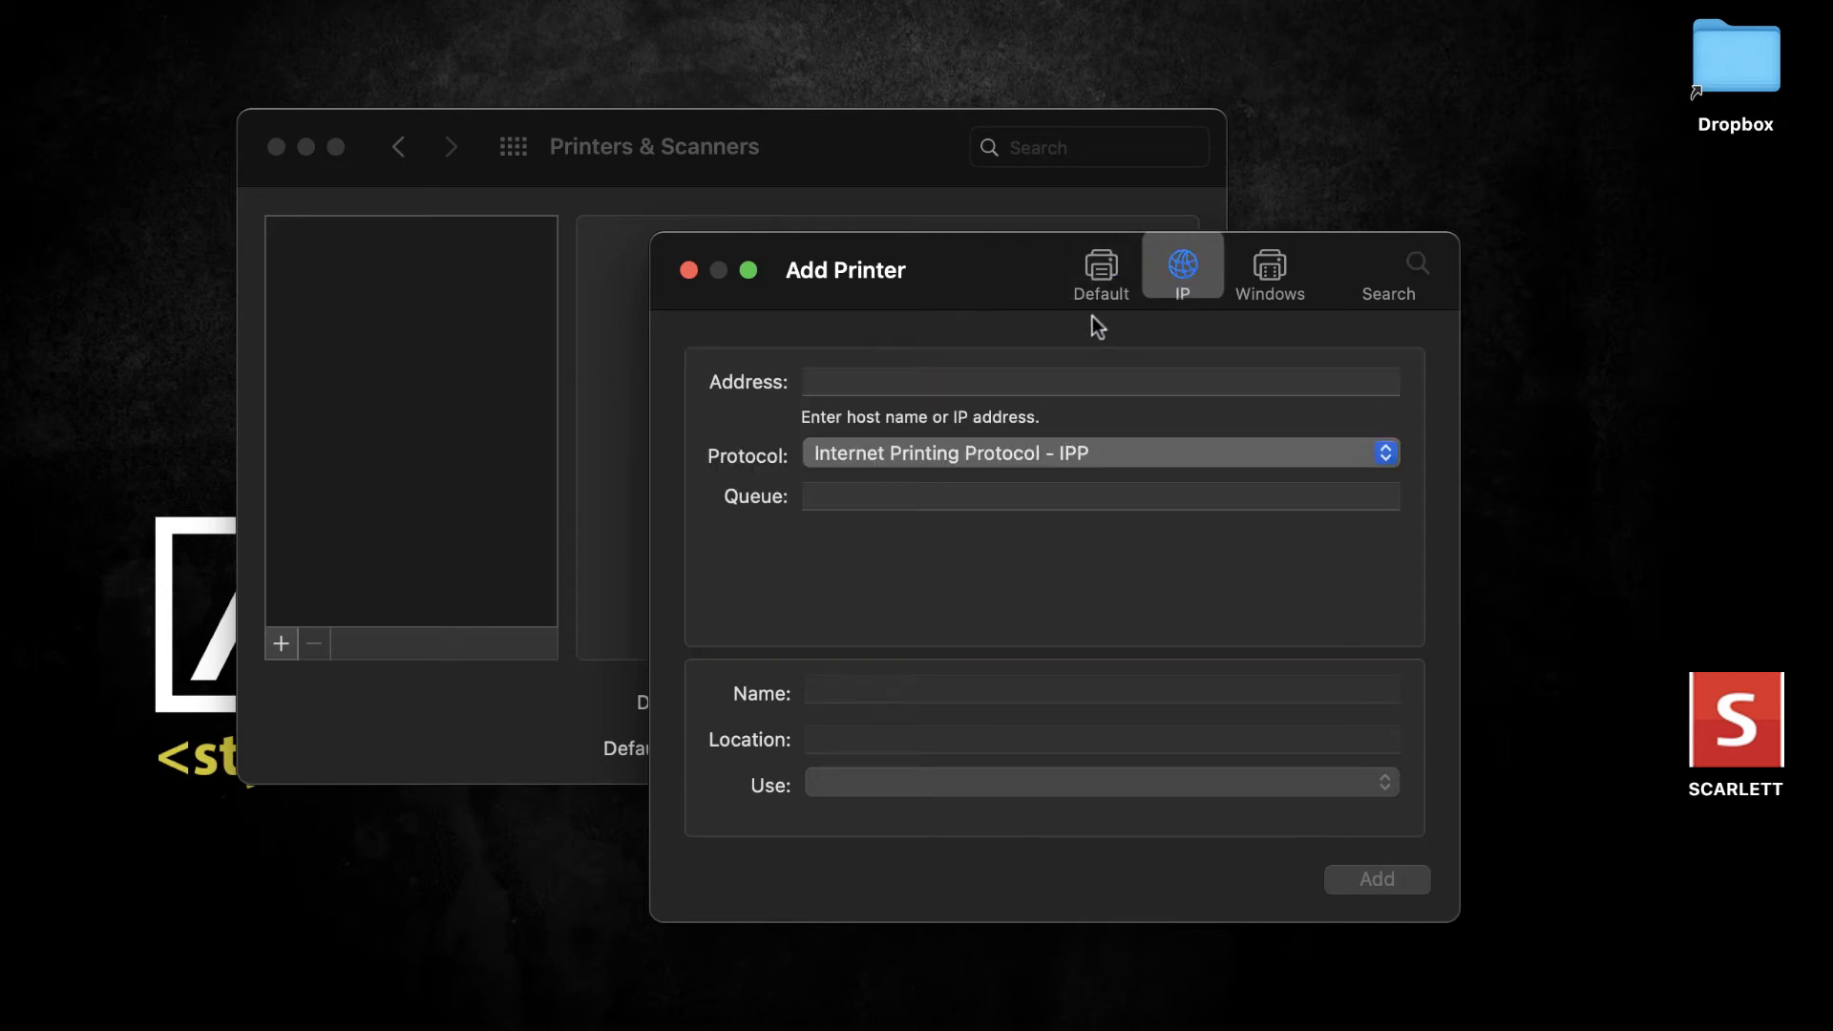
click(1098, 381)
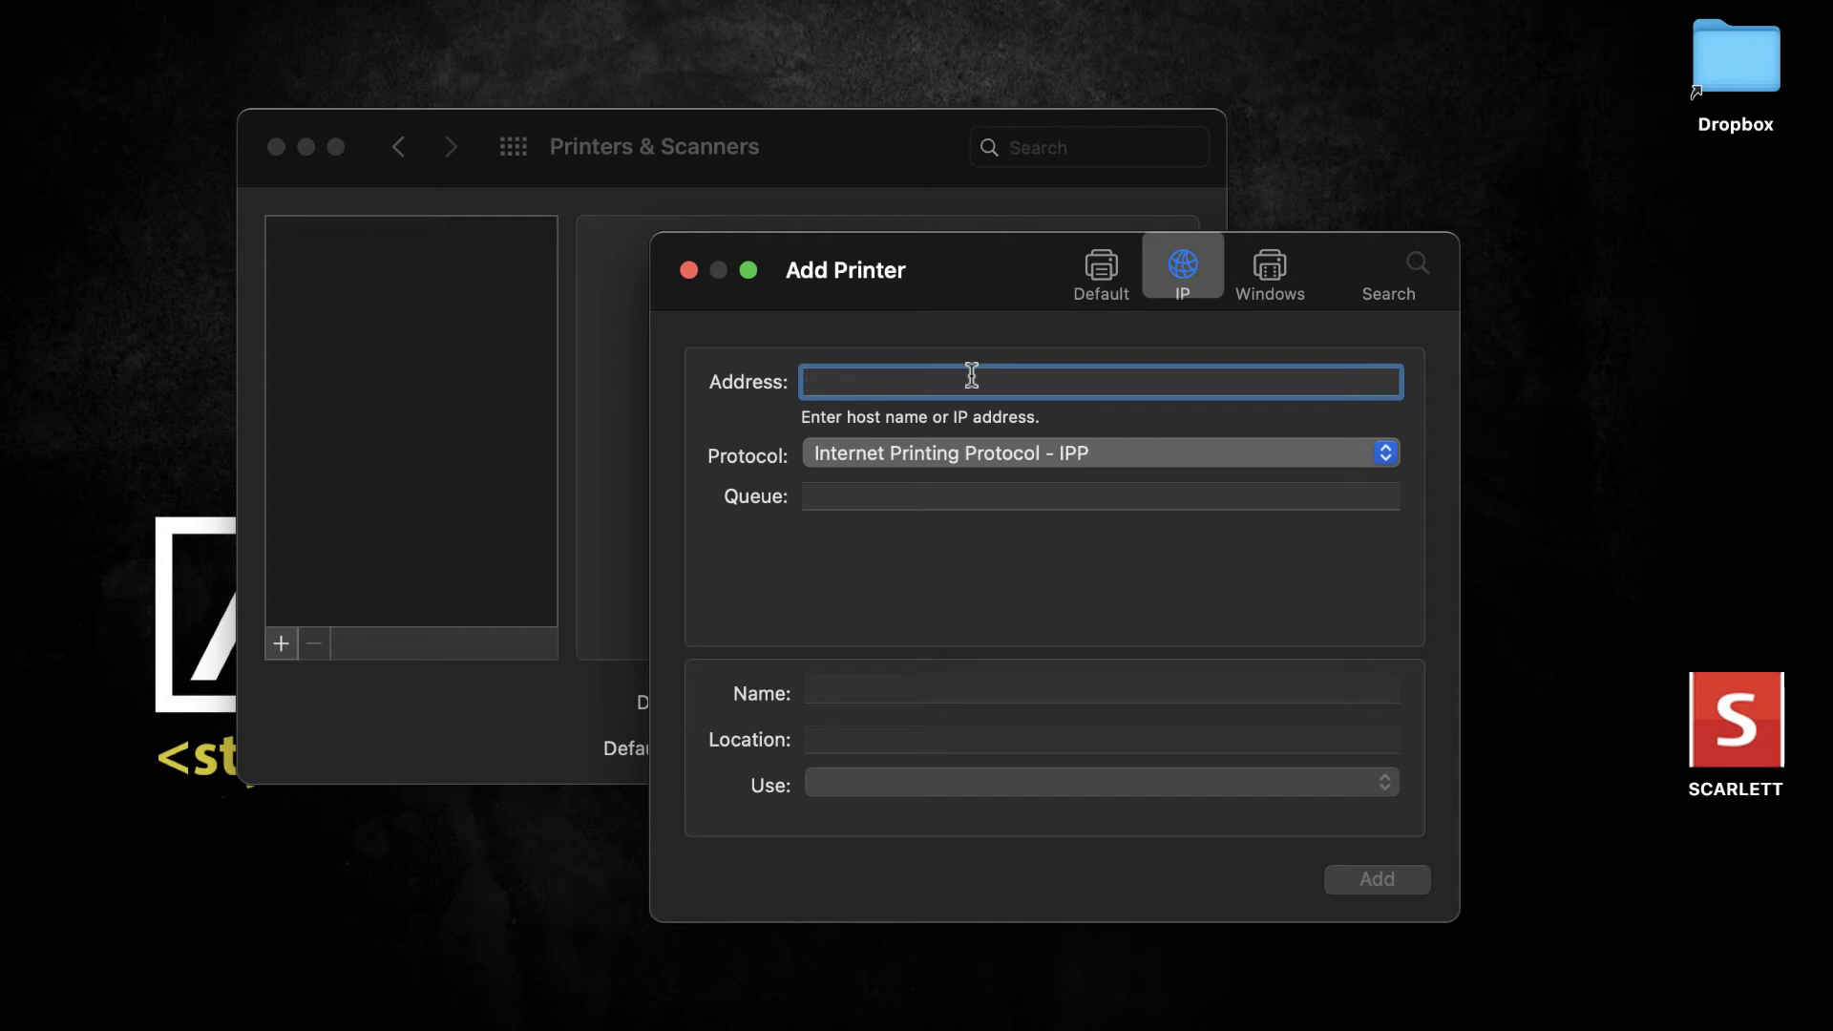
text(10.0.0.121)
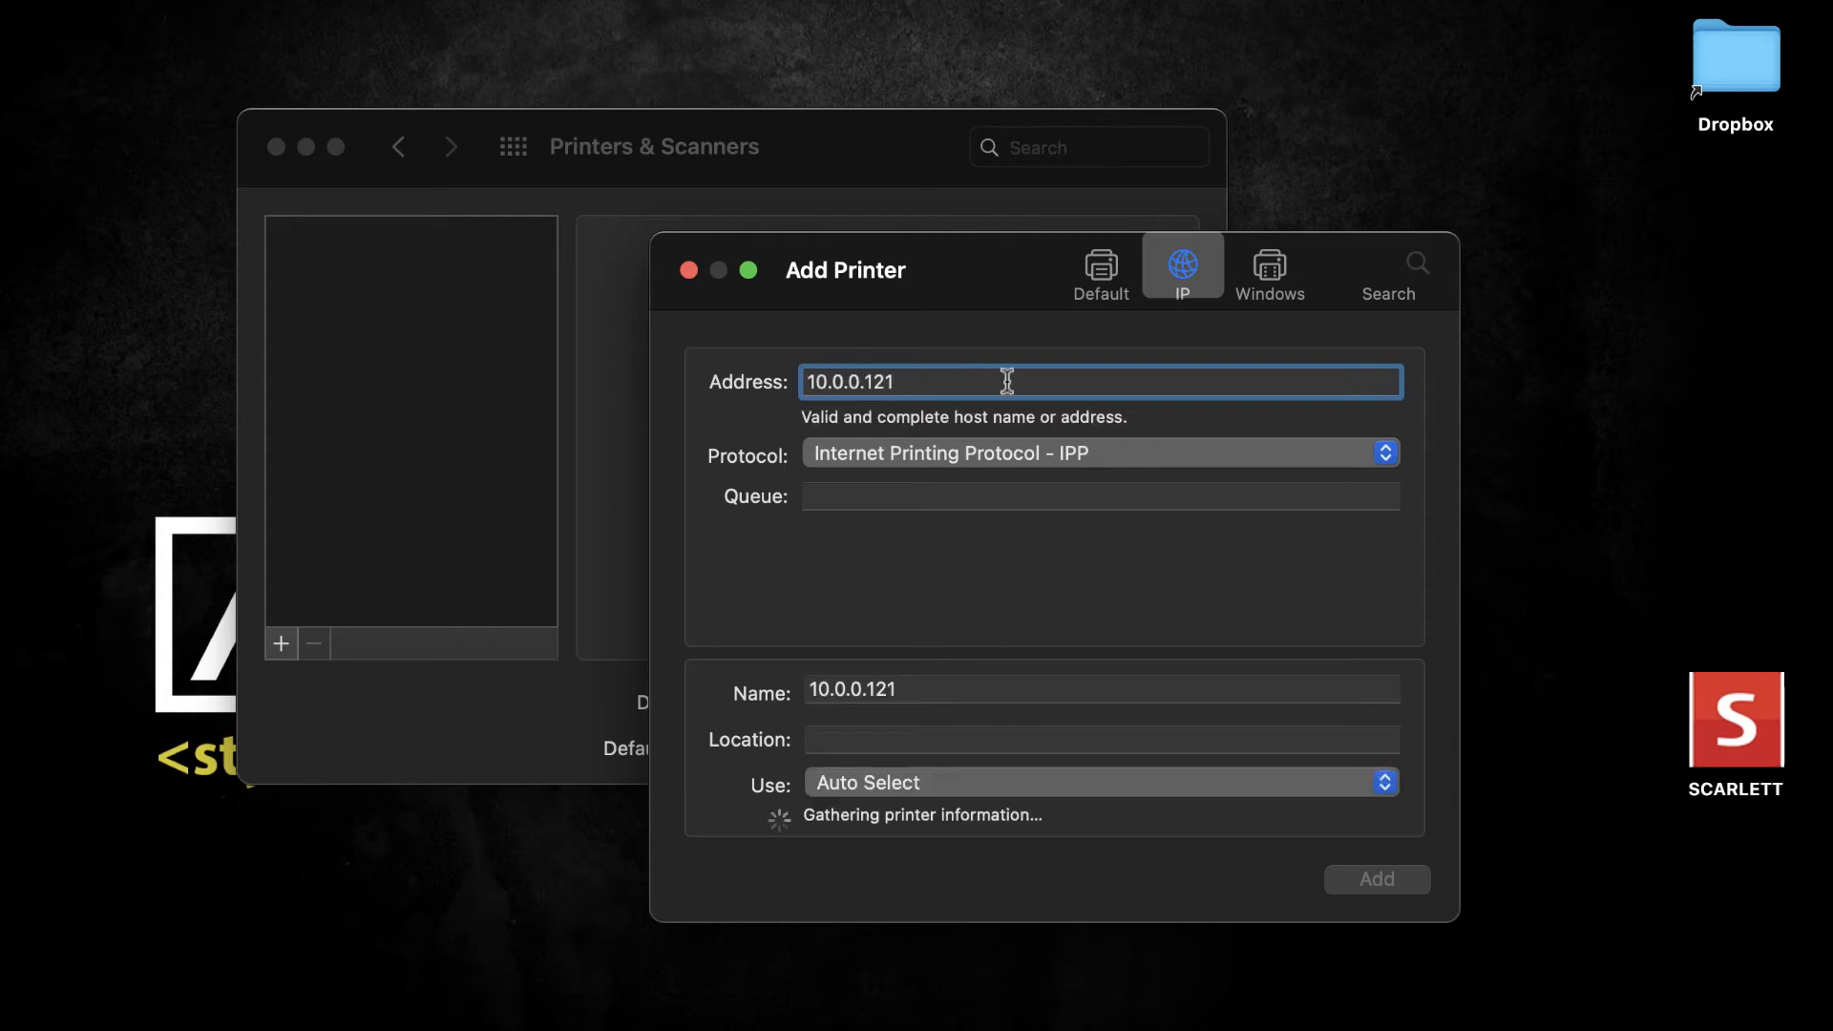
click(1099, 453)
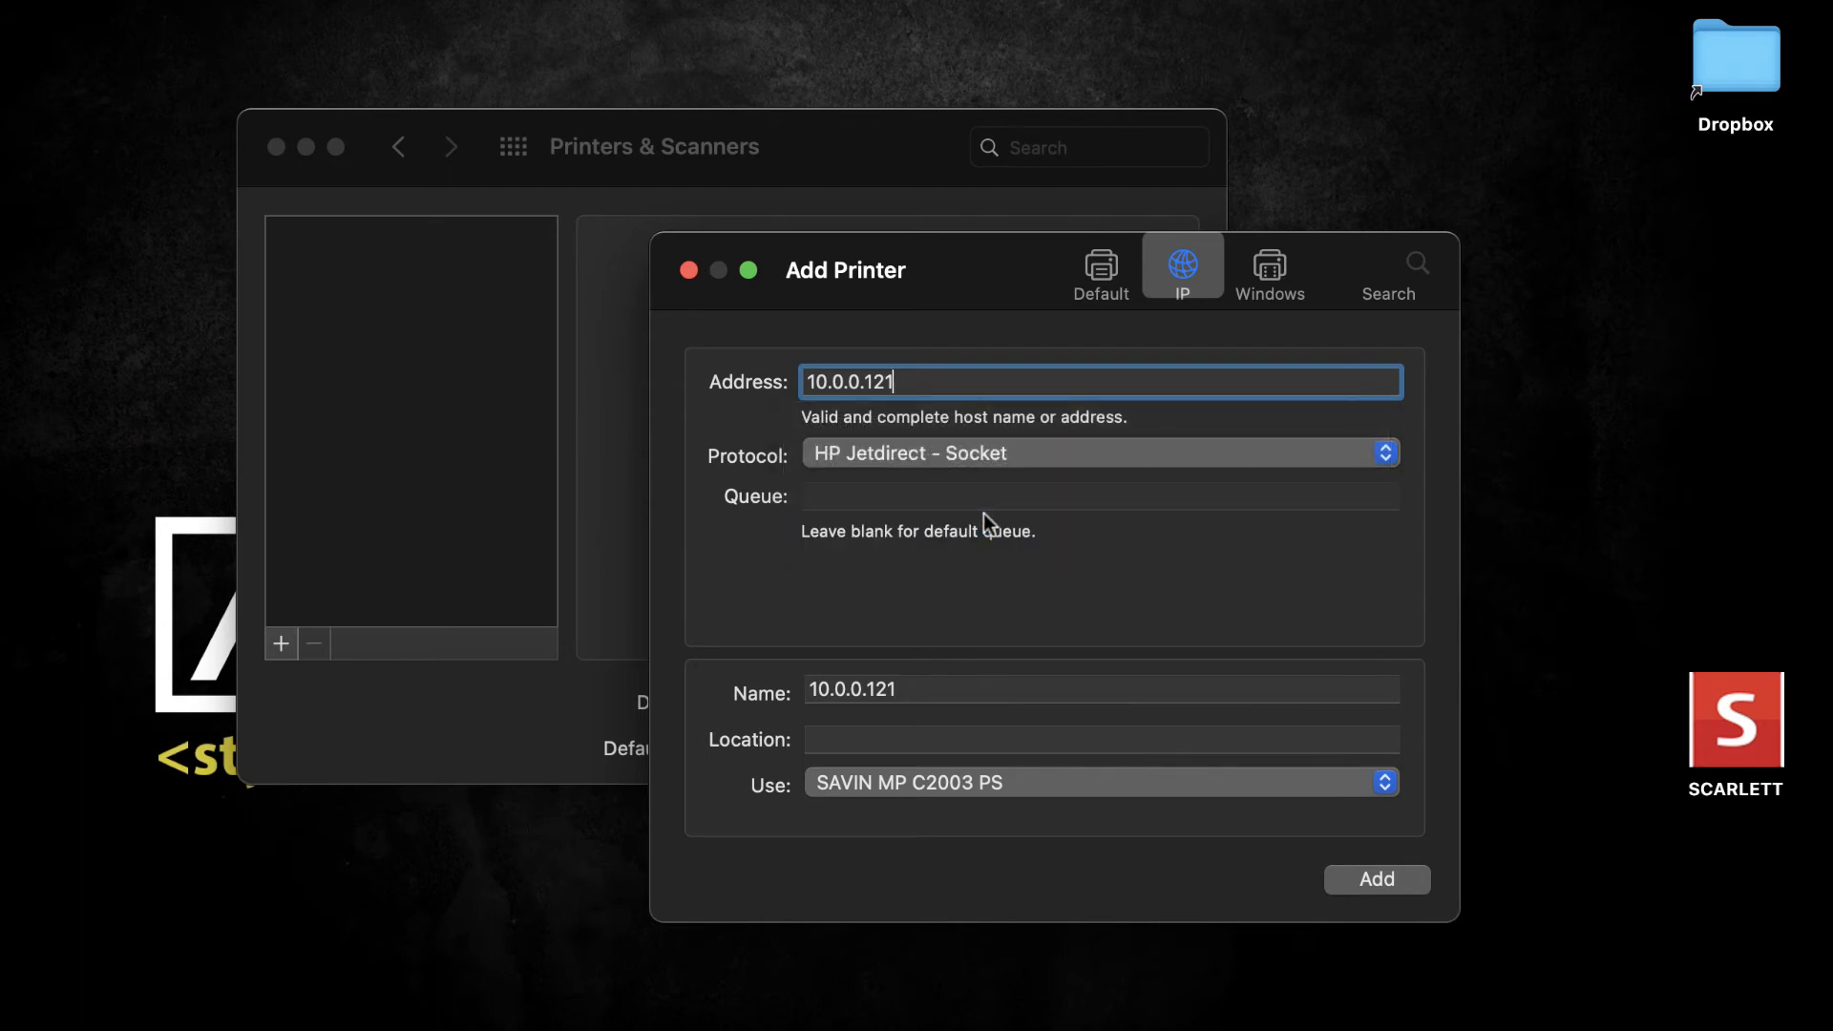
mouse_move(920, 704)
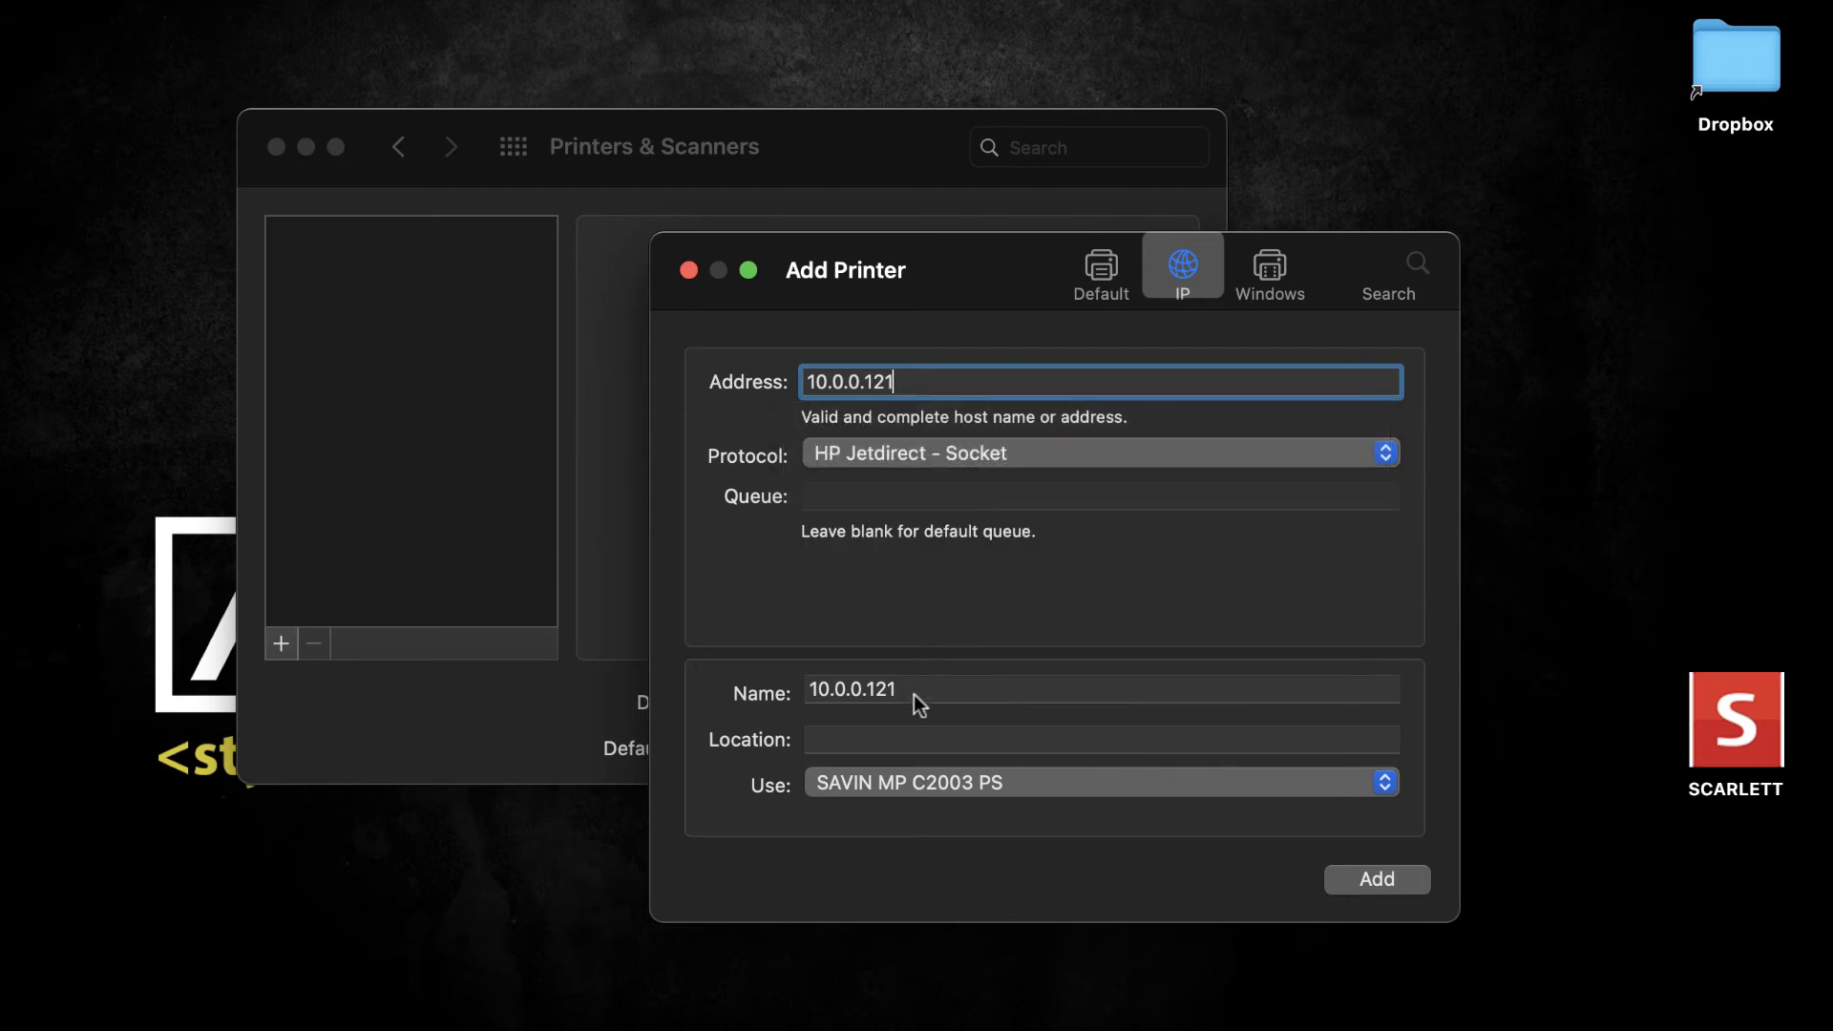
- Name the new printer 'HS Mail Room' and show the driver choices
click(1099, 688)
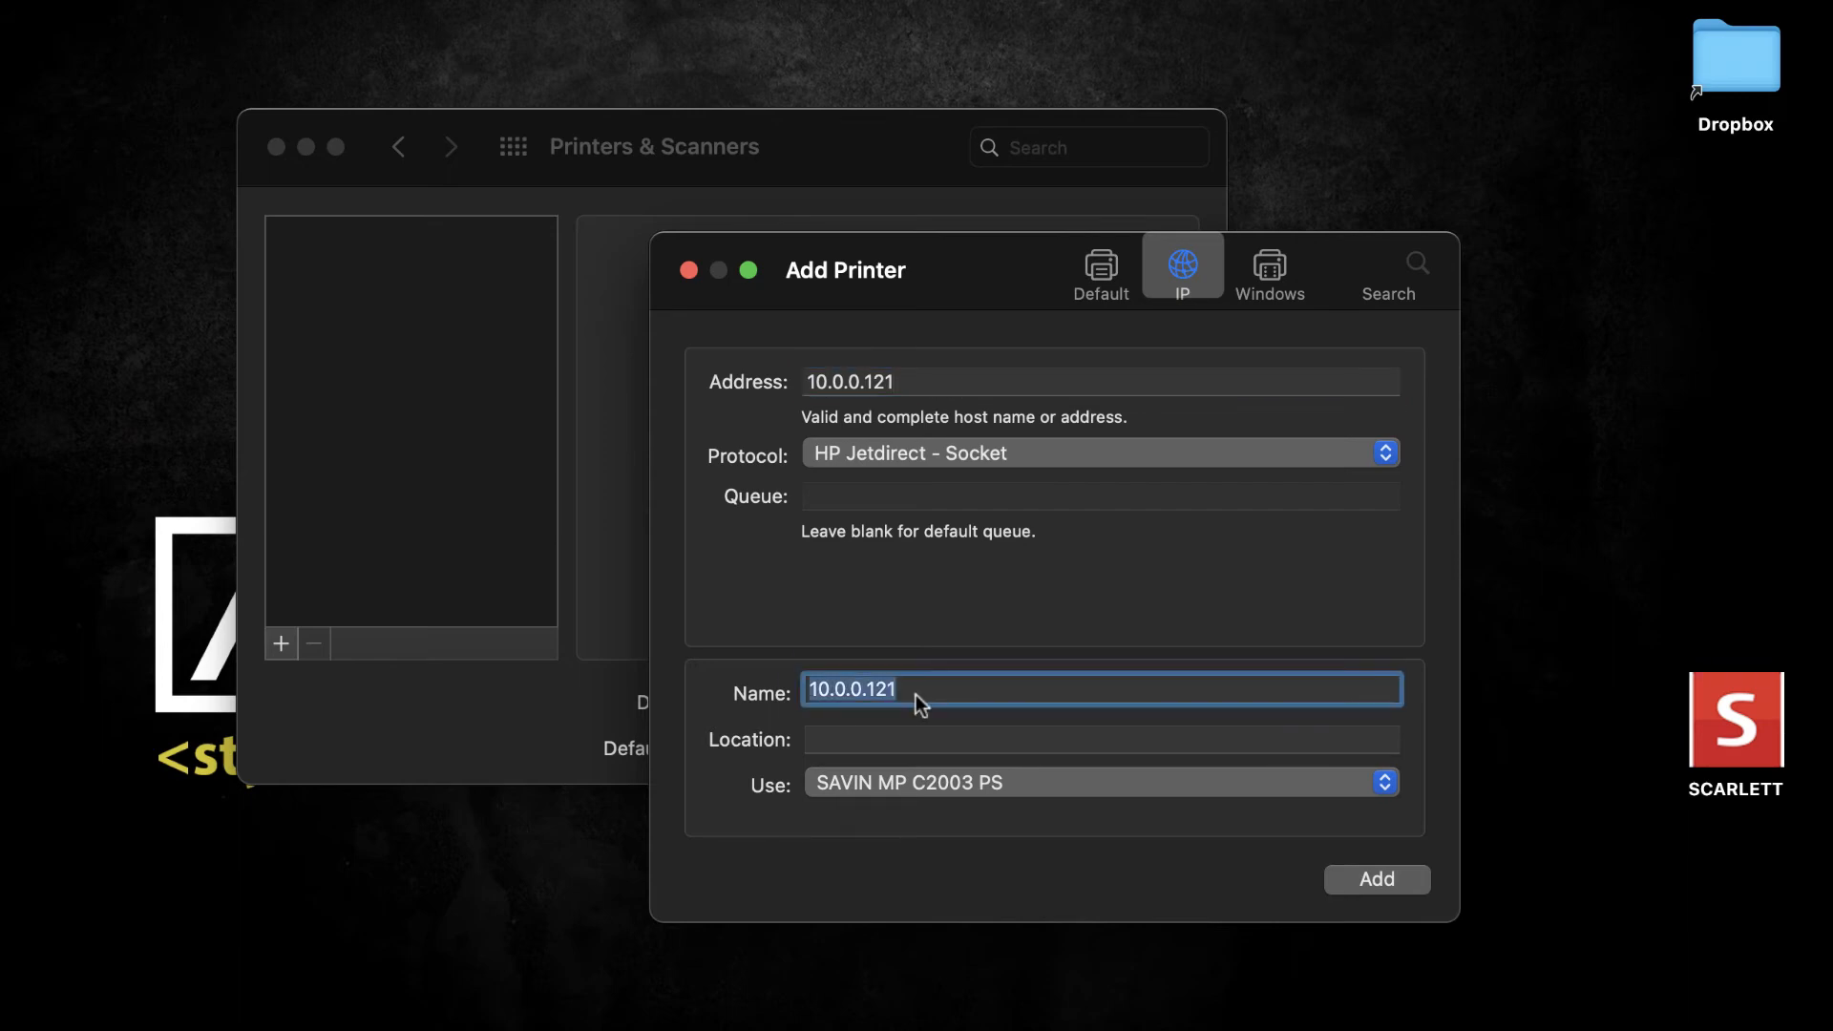
text(H)
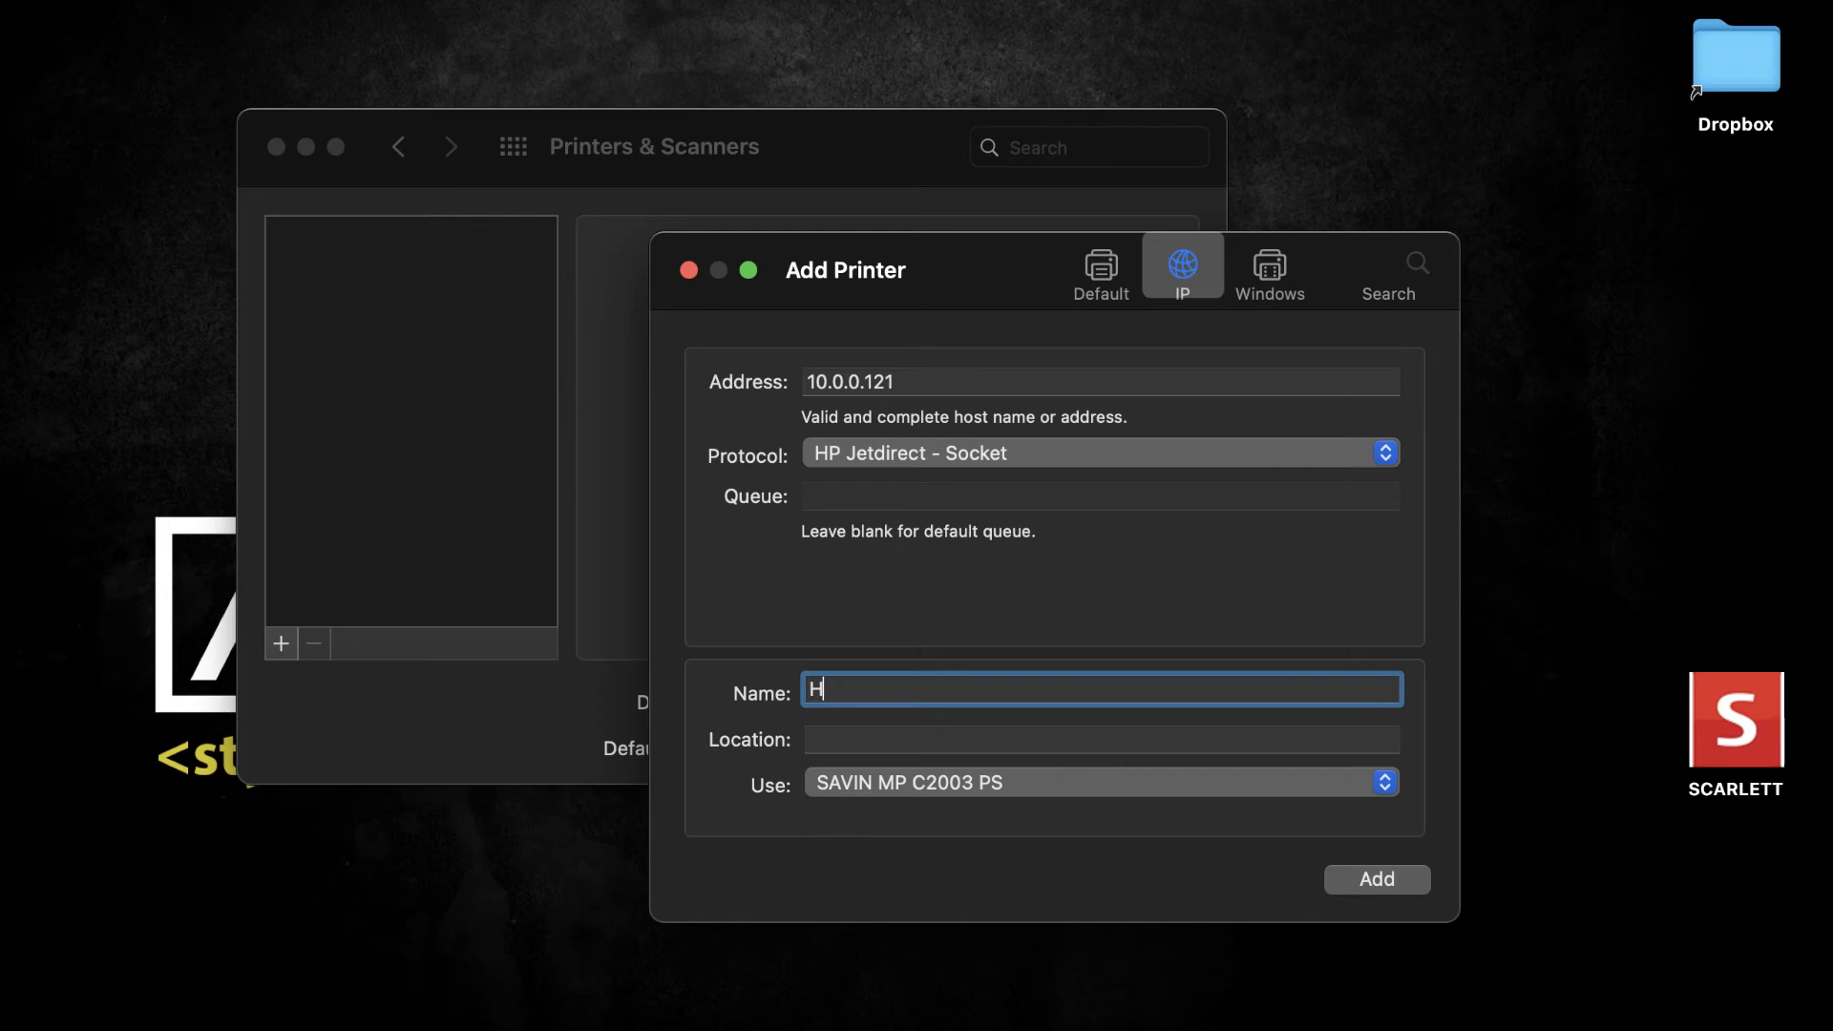
text(S Mail Room)
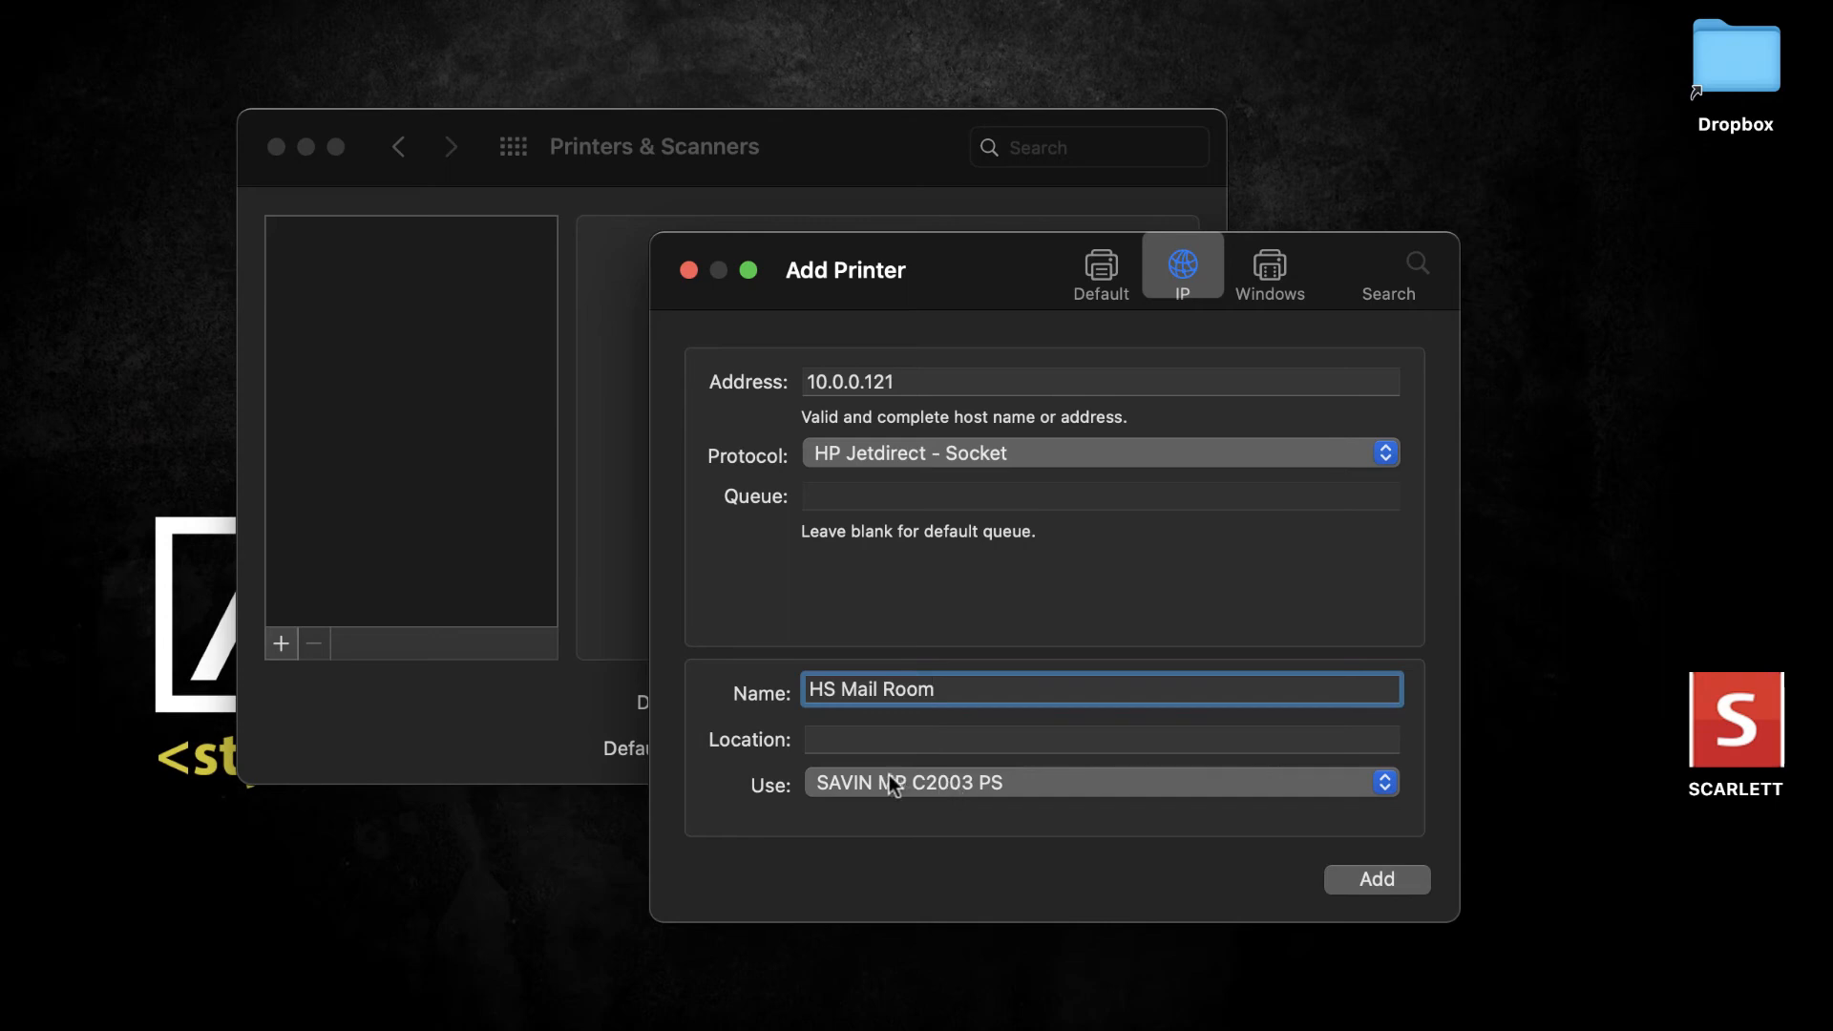
mouse_move(876, 792)
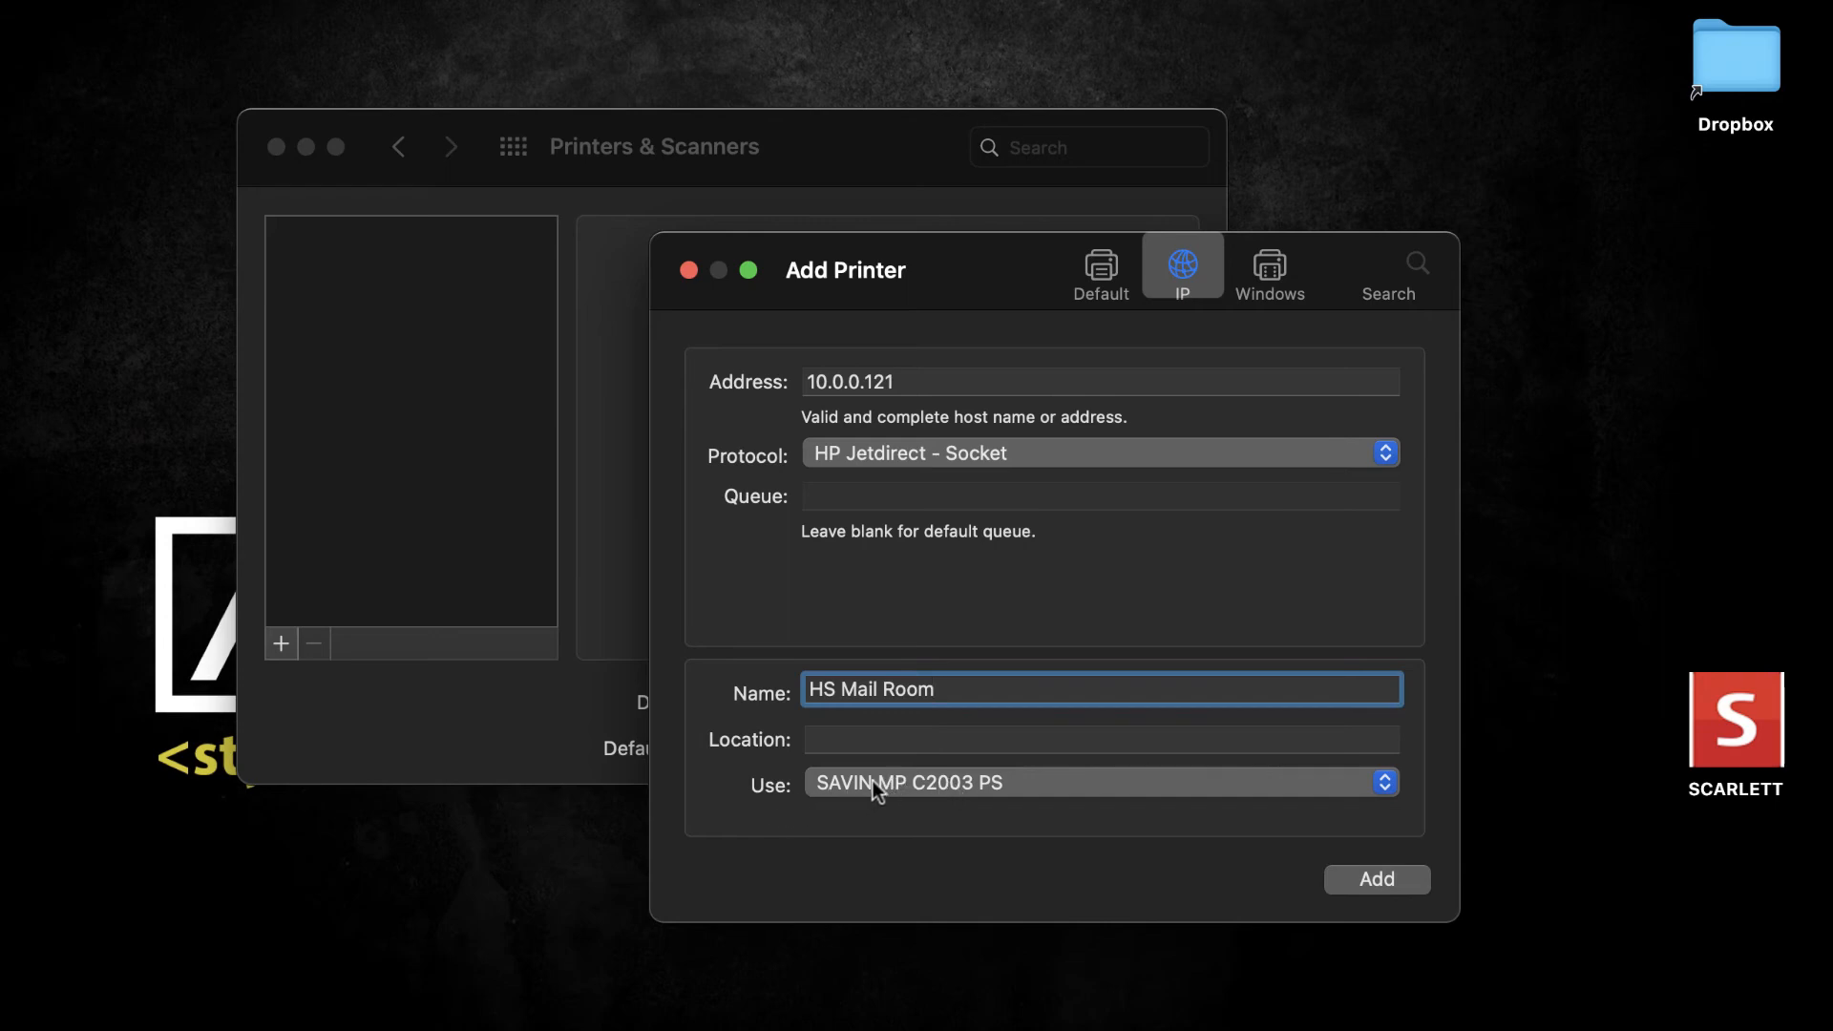
mouse_move(1033, 795)
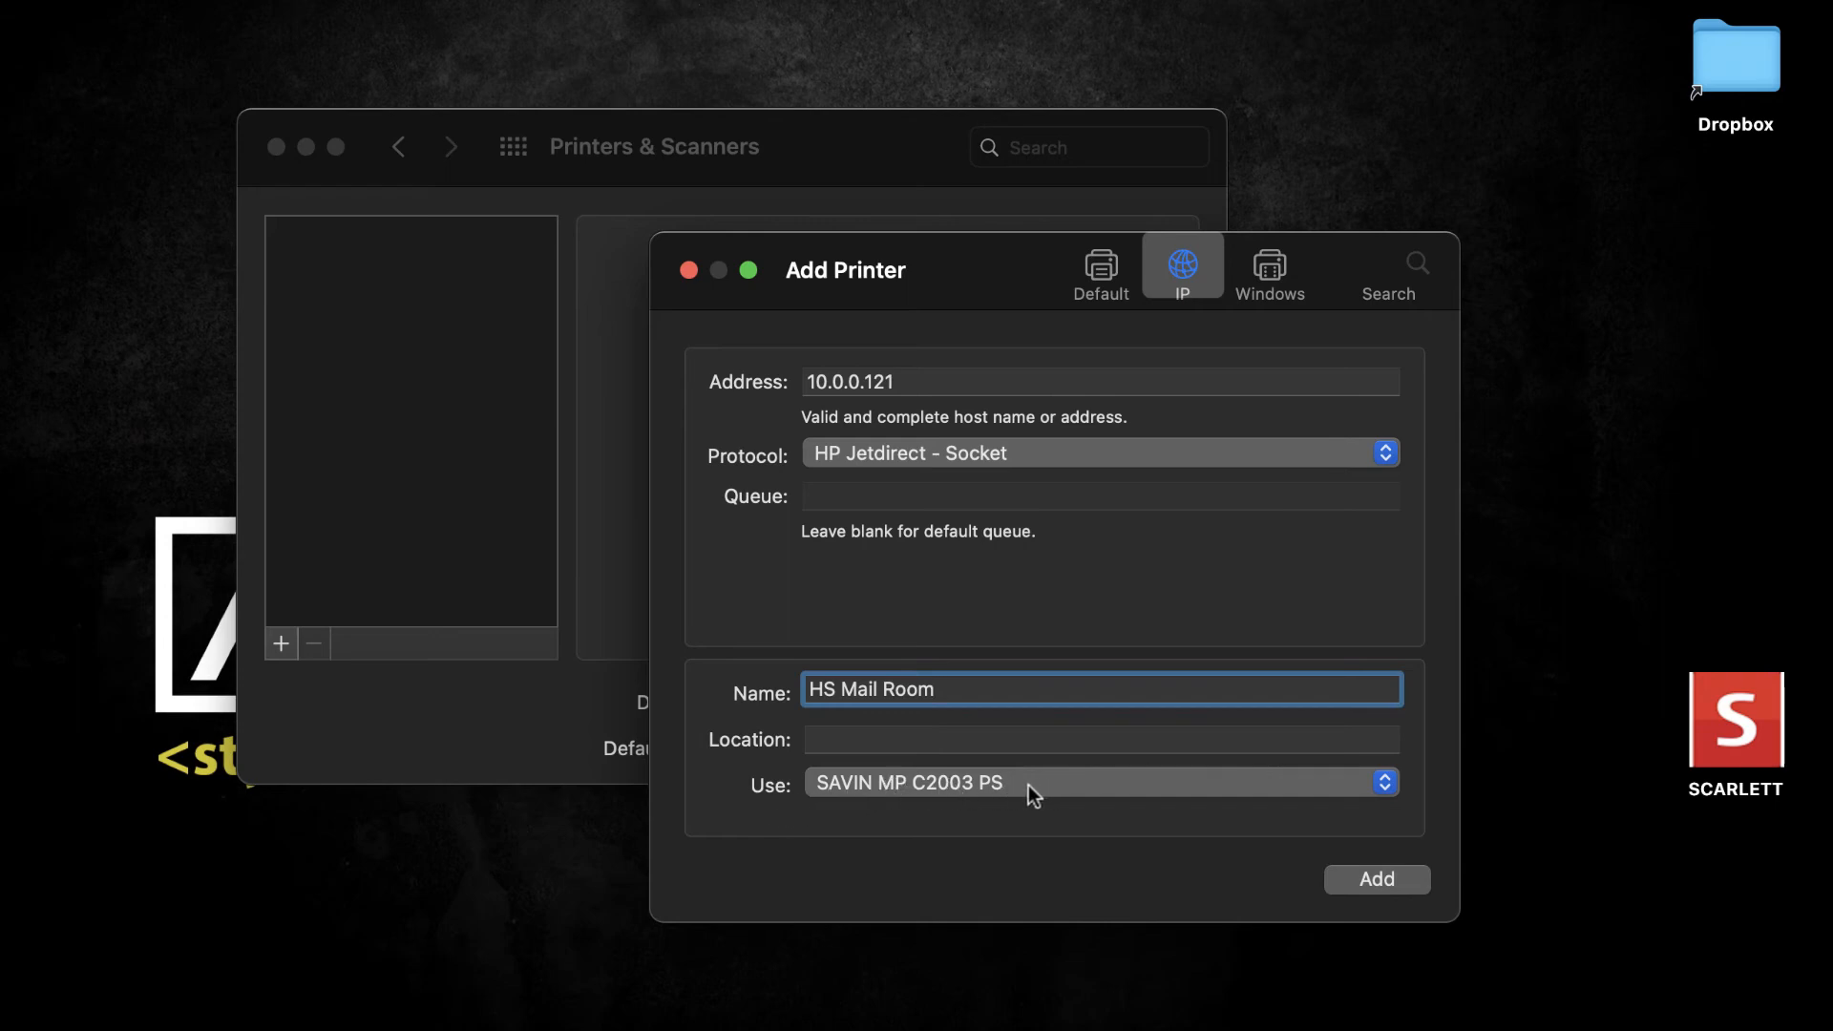
click(1095, 782)
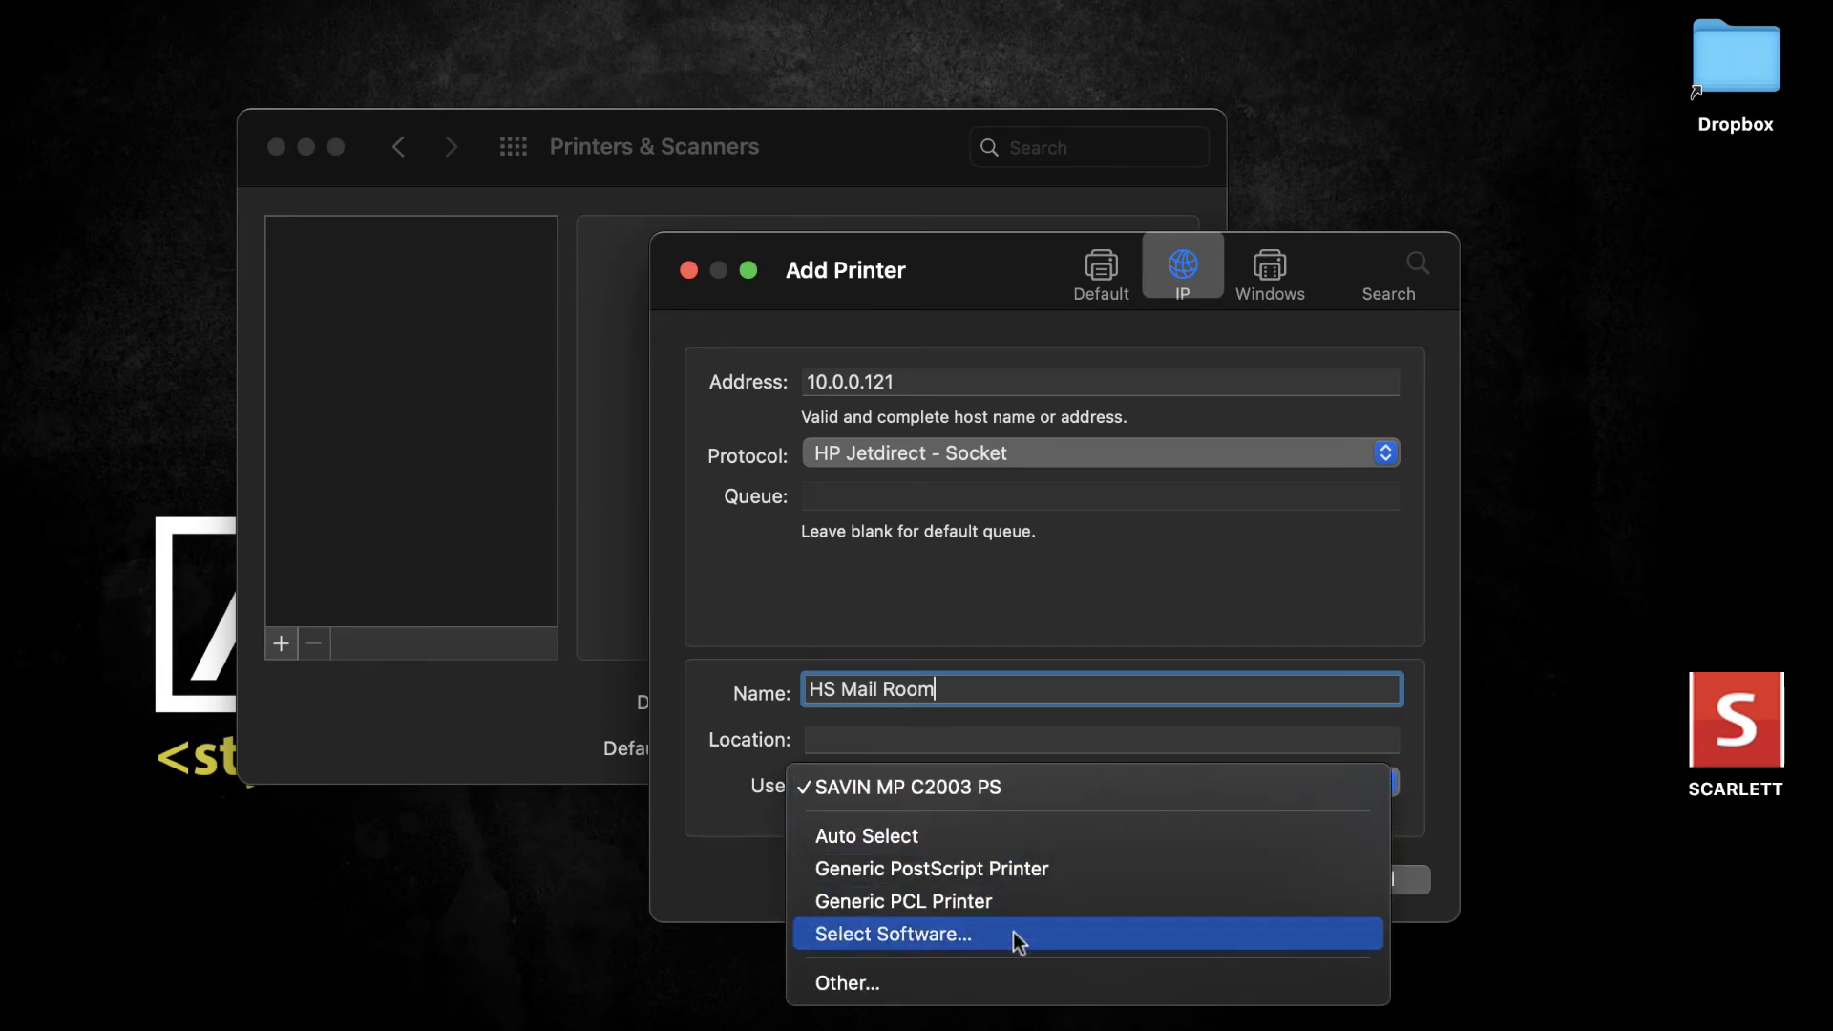
- Filter the driver list by '307' and choose RICOH MP C307 PS
click(893, 934)
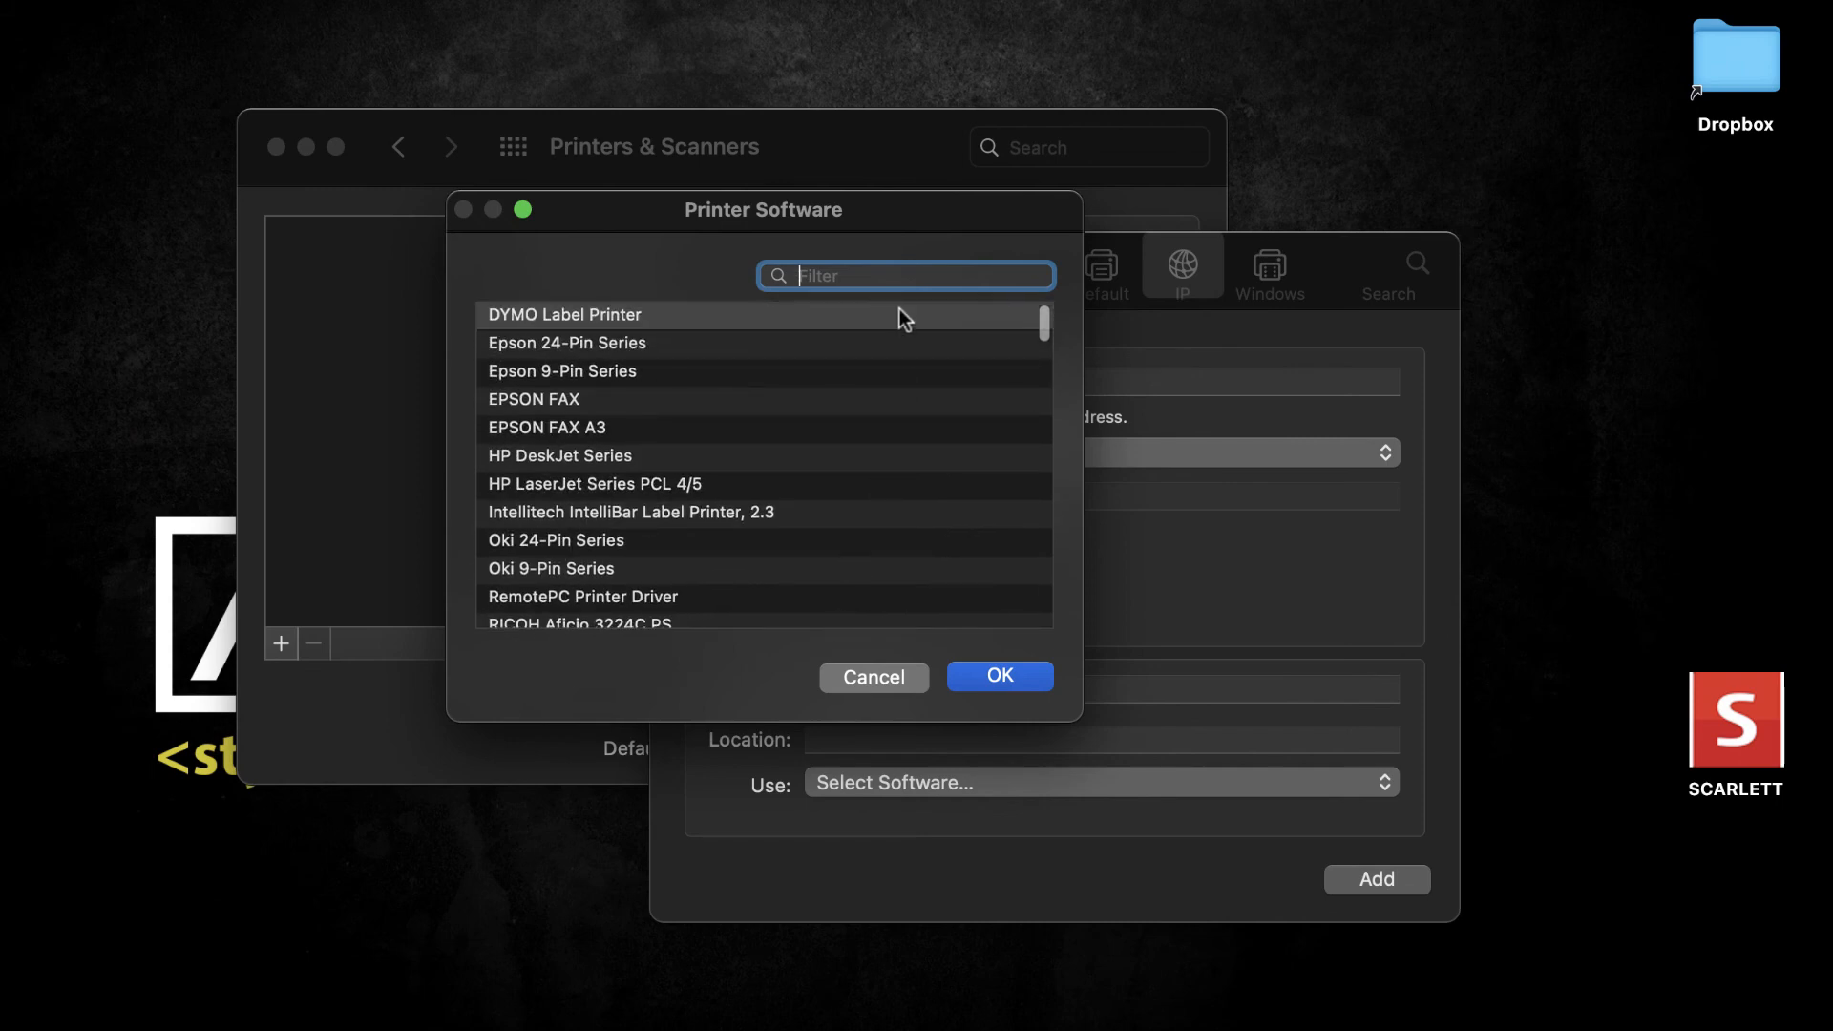
mouse_move(881, 281)
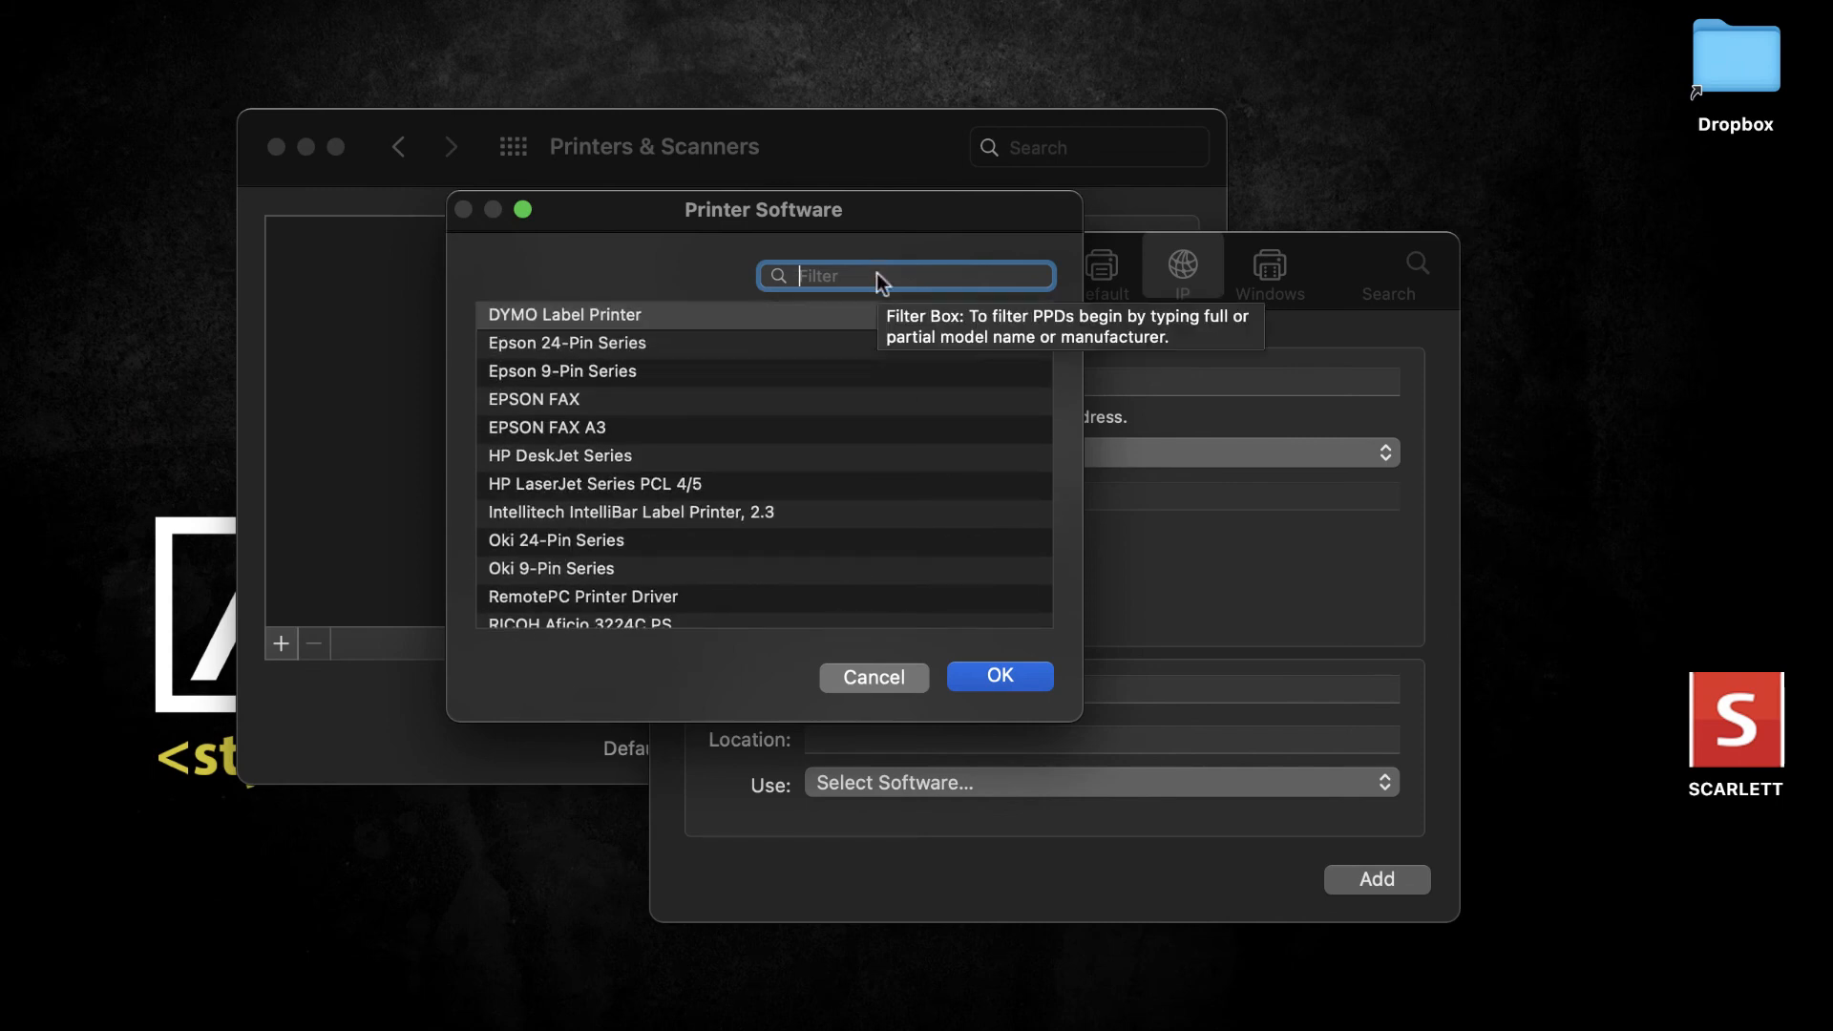
text(307)
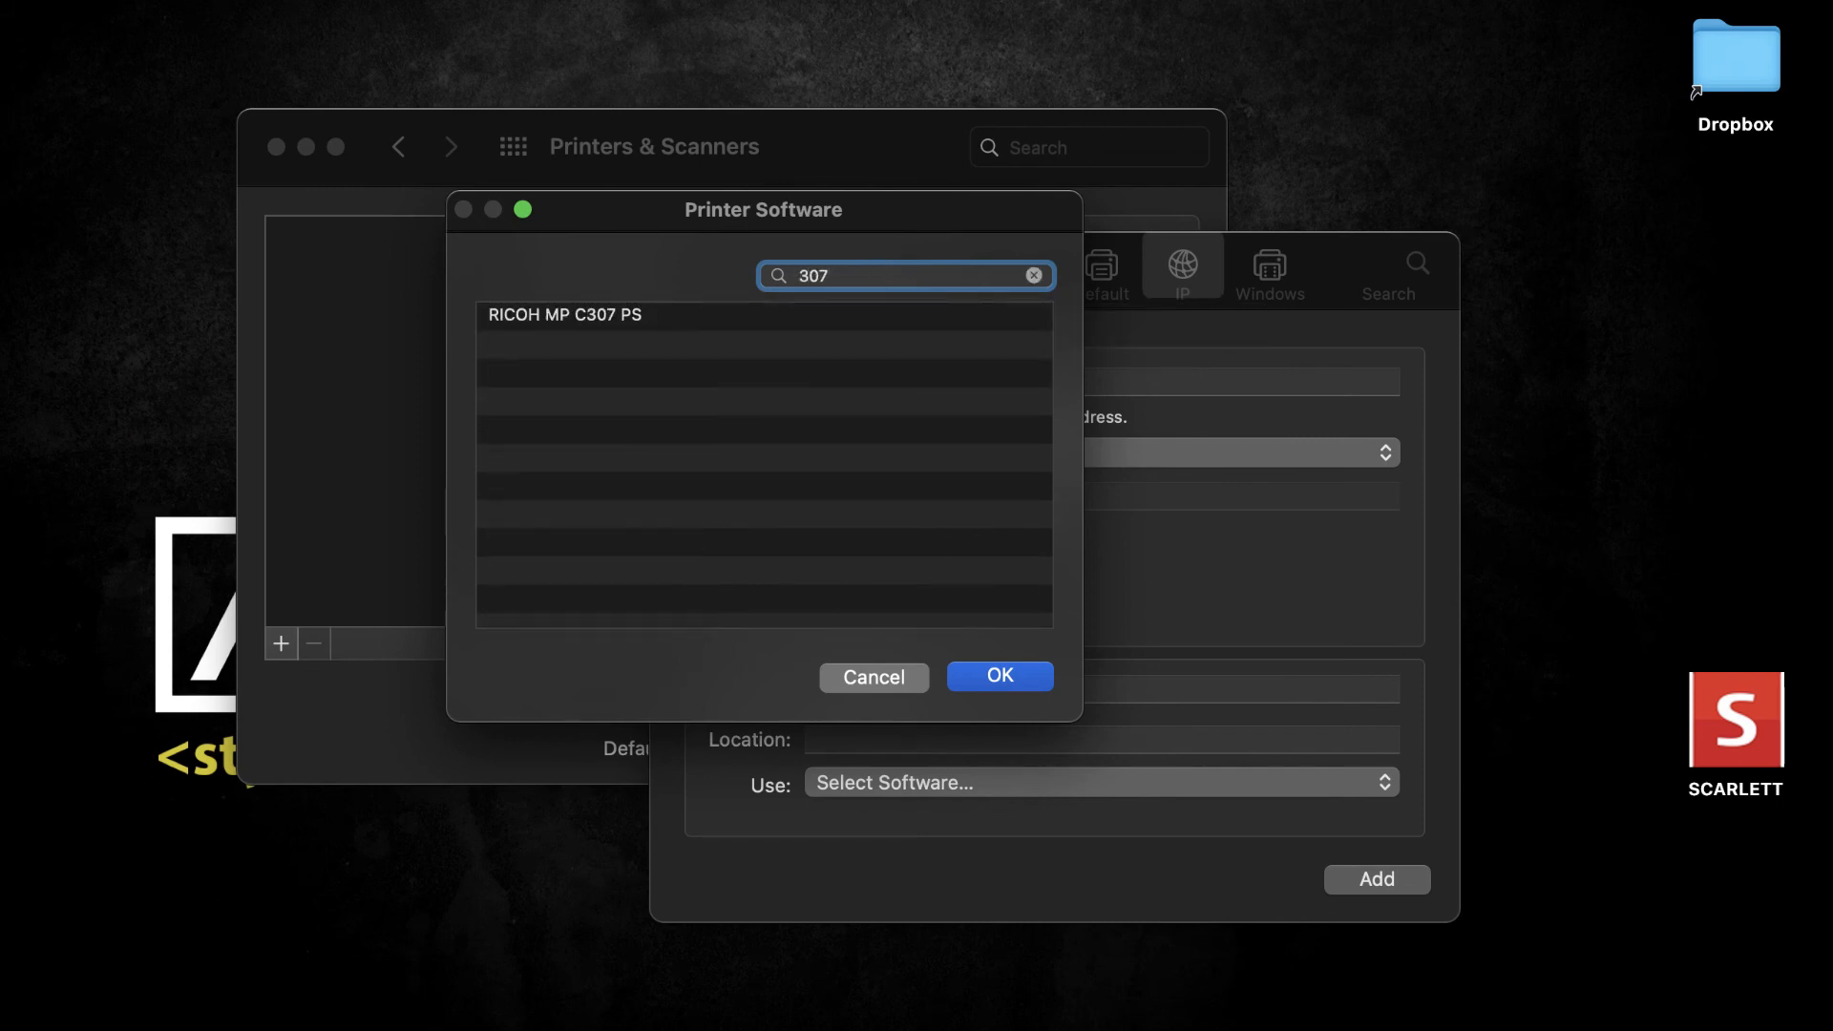
mouse_move(782, 333)
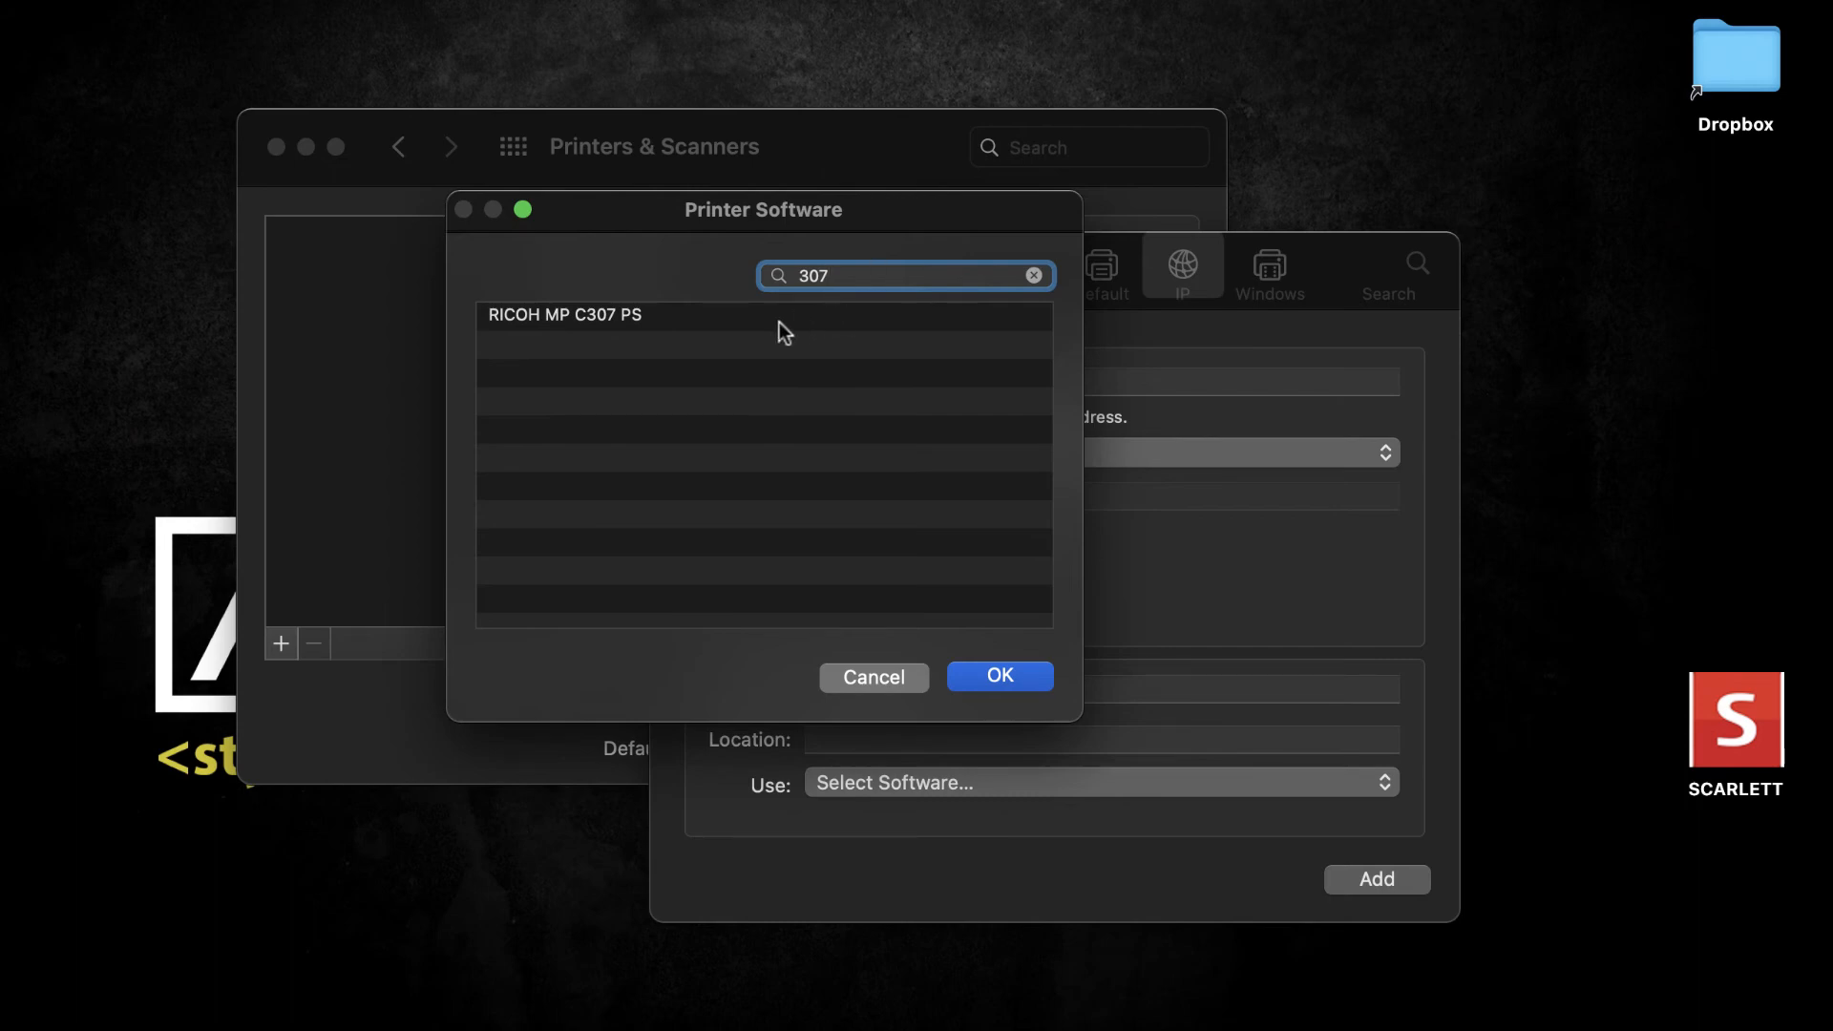
mouse_move(823, 292)
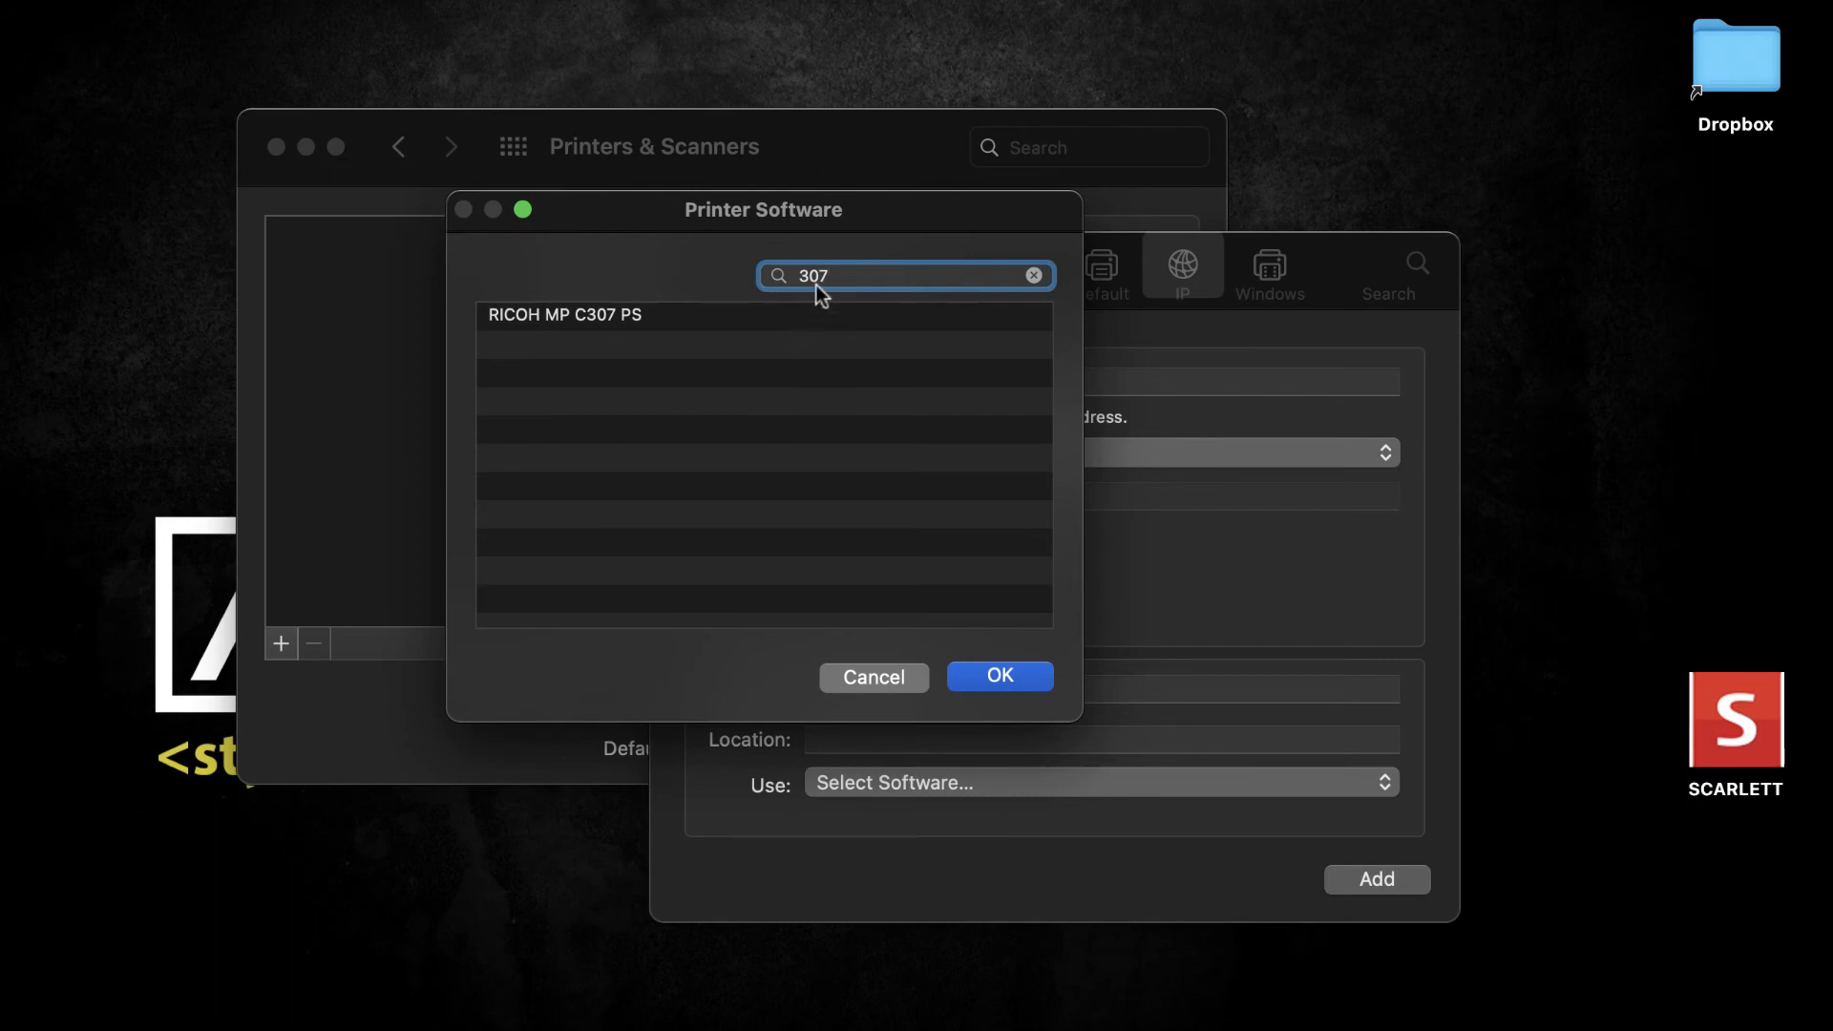
mouse_move(618, 332)
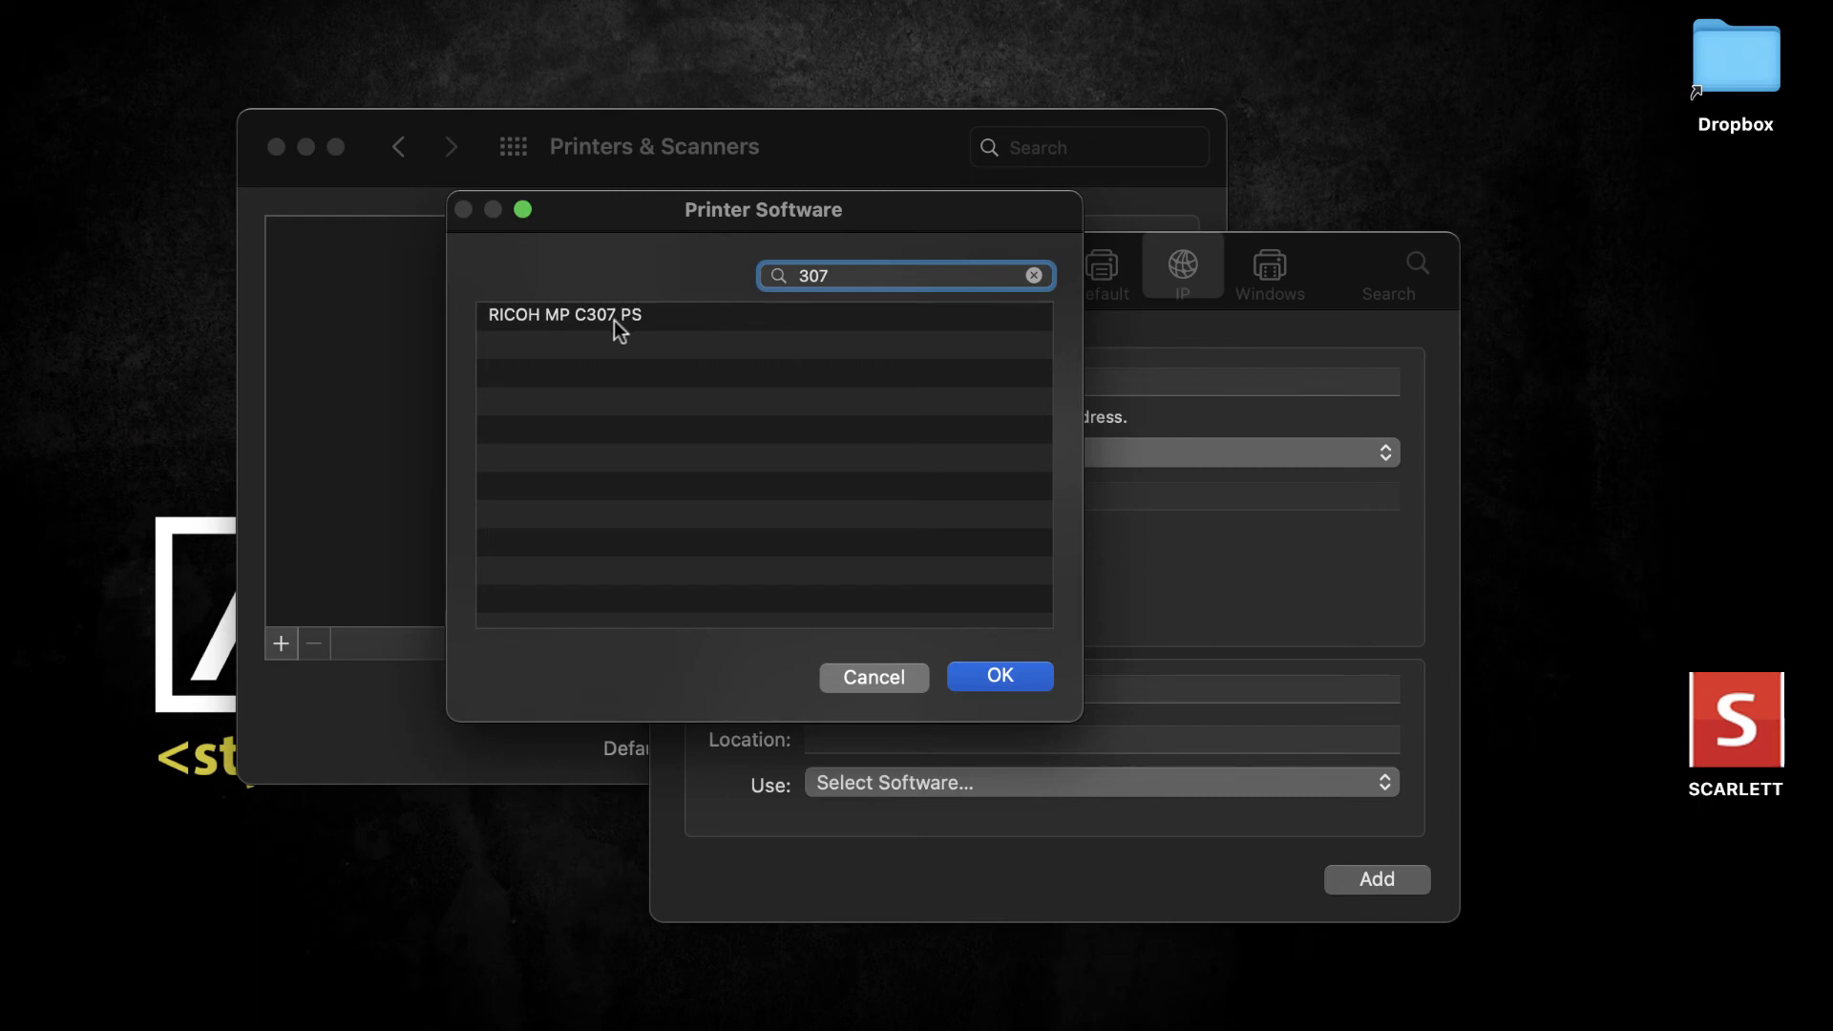
click(997, 676)
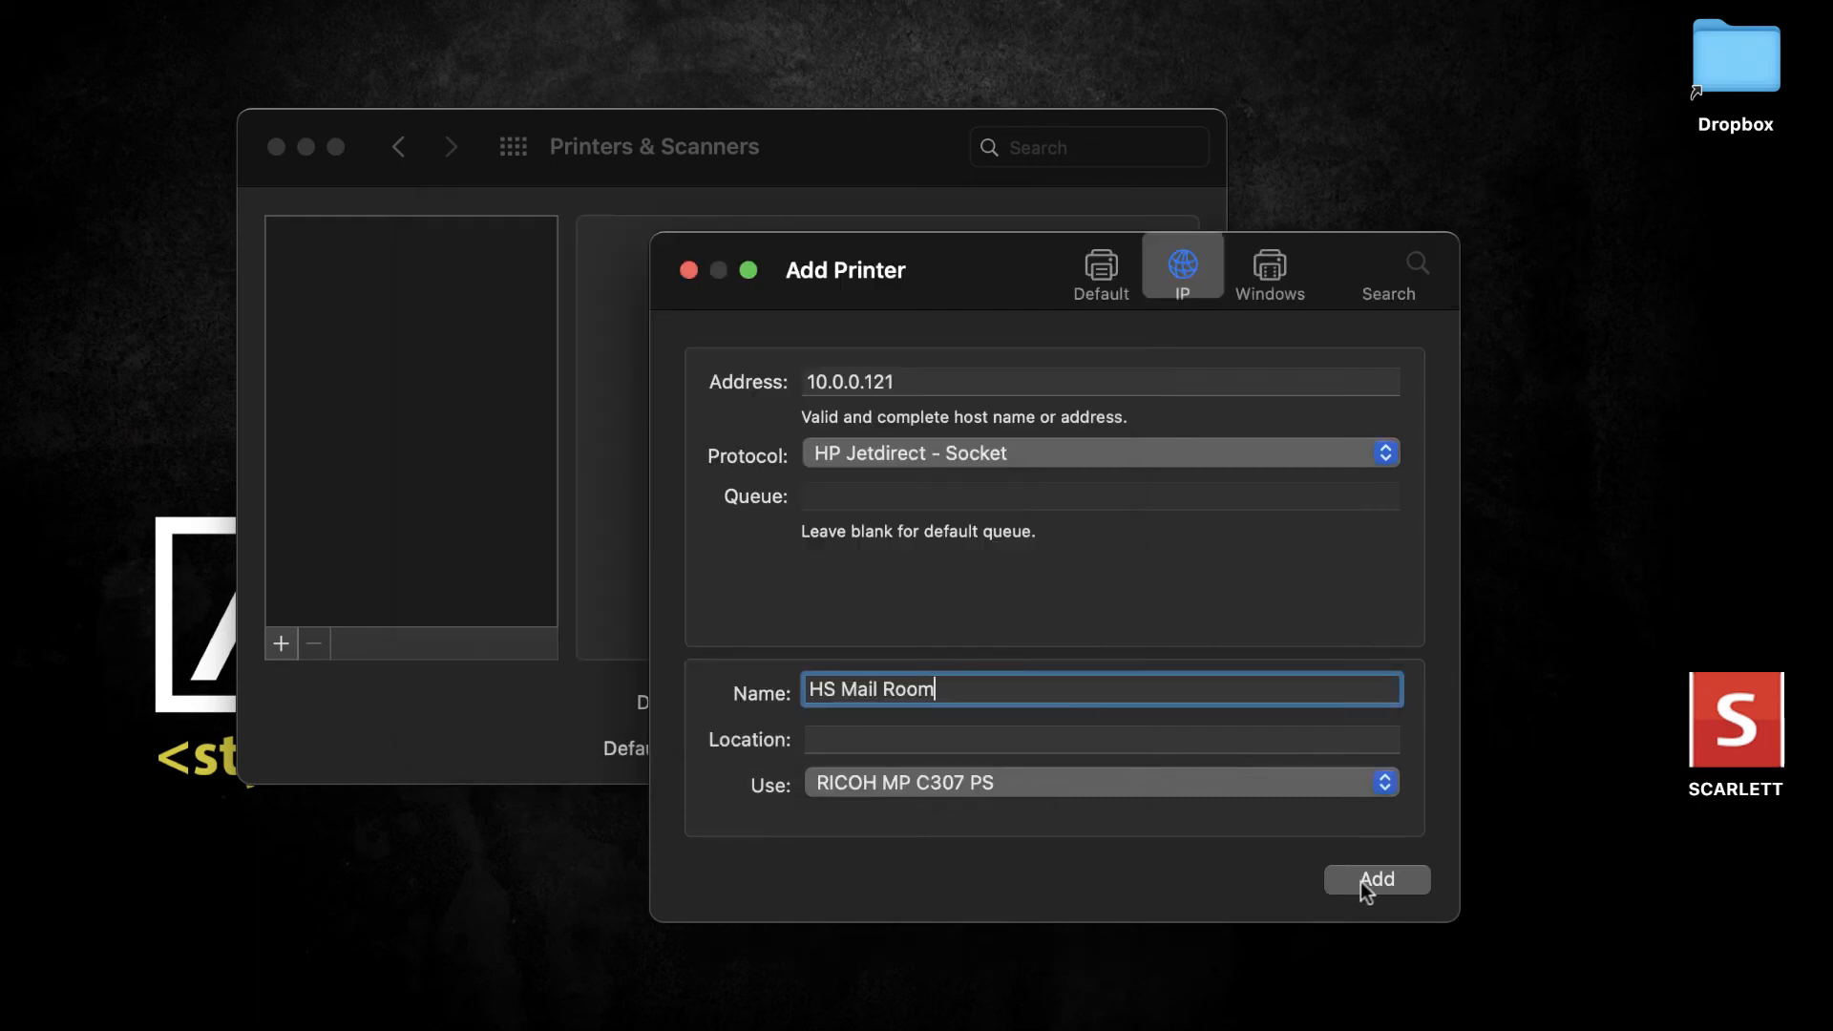
mouse_move(990, 442)
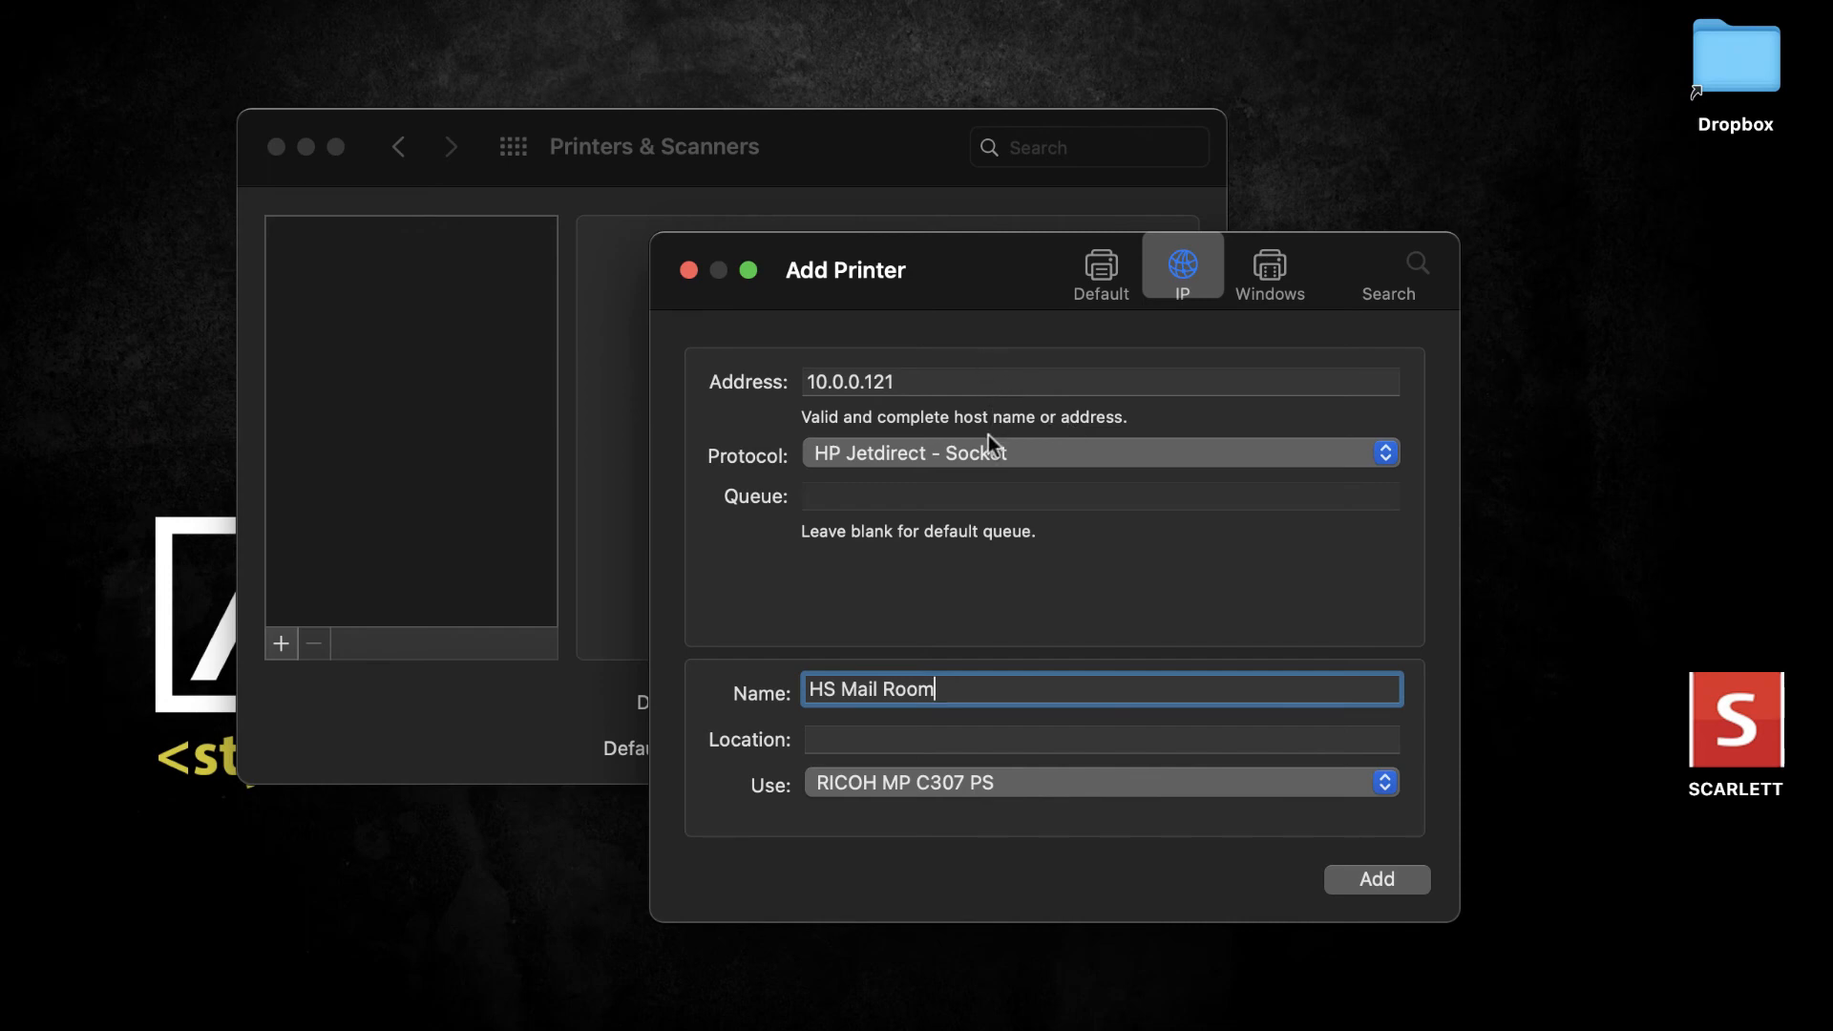
mouse_move(1009, 504)
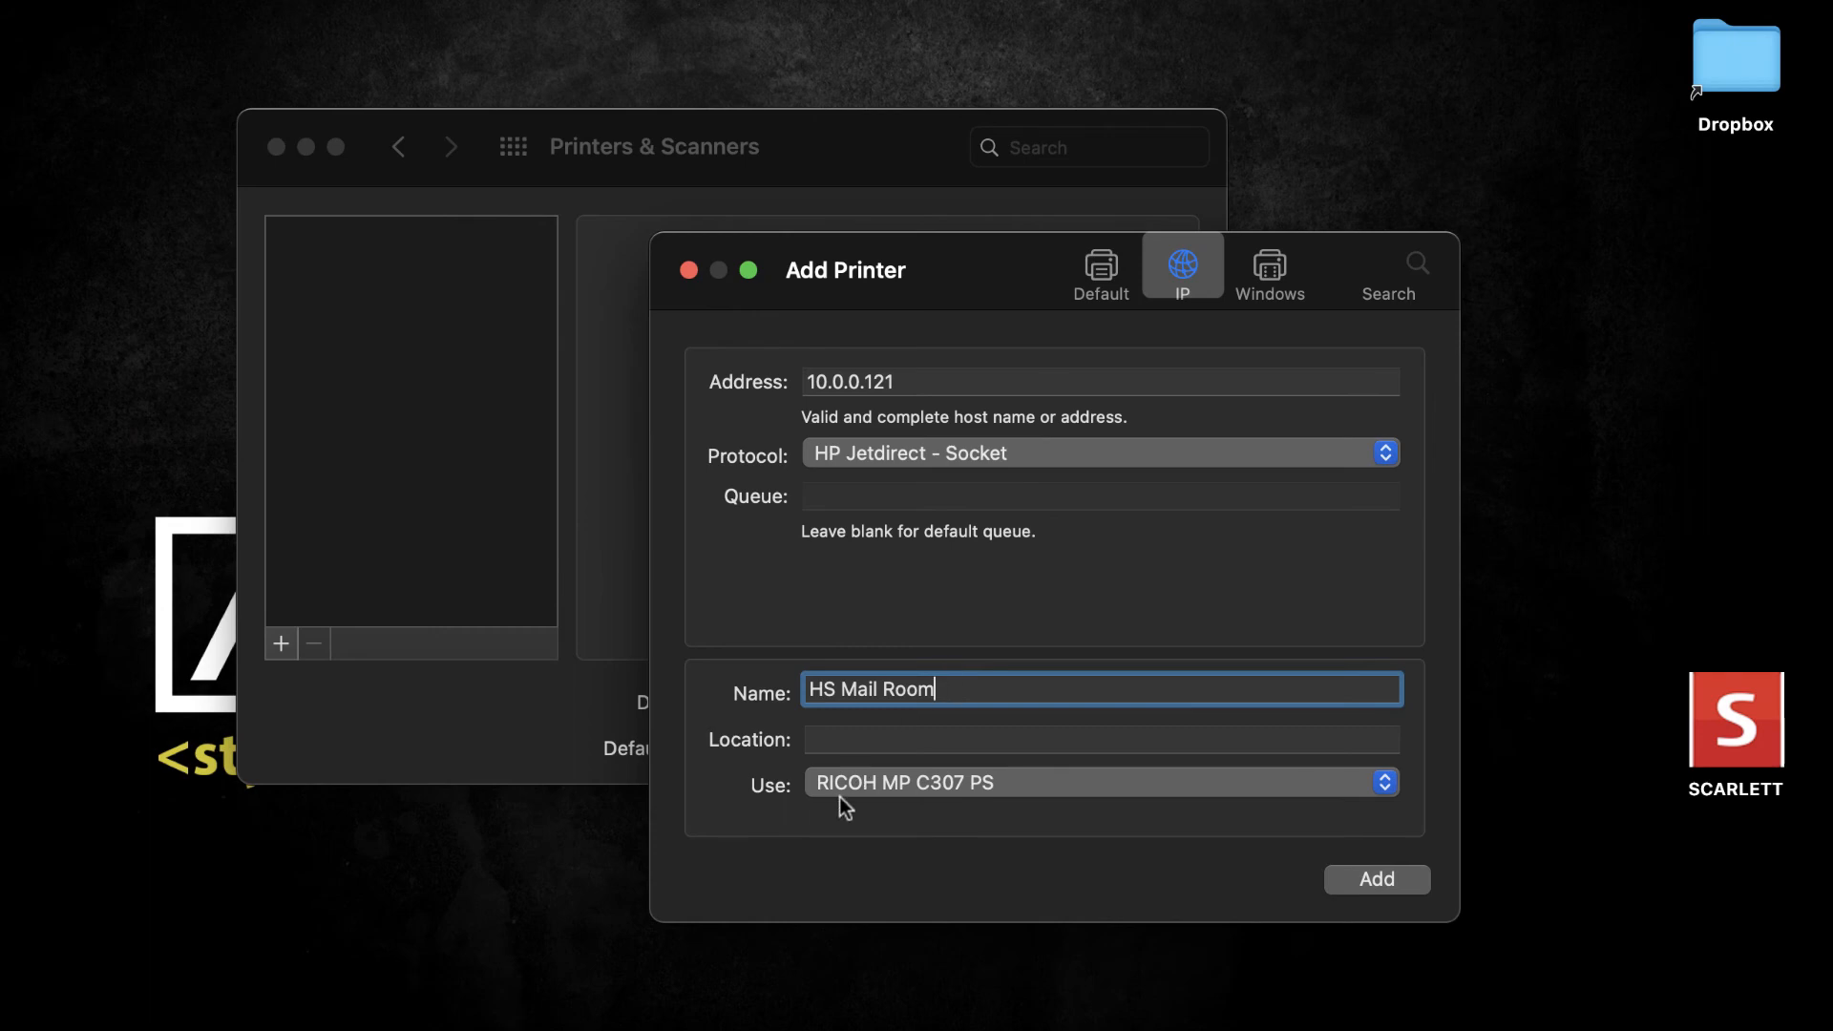
mouse_move(1152, 825)
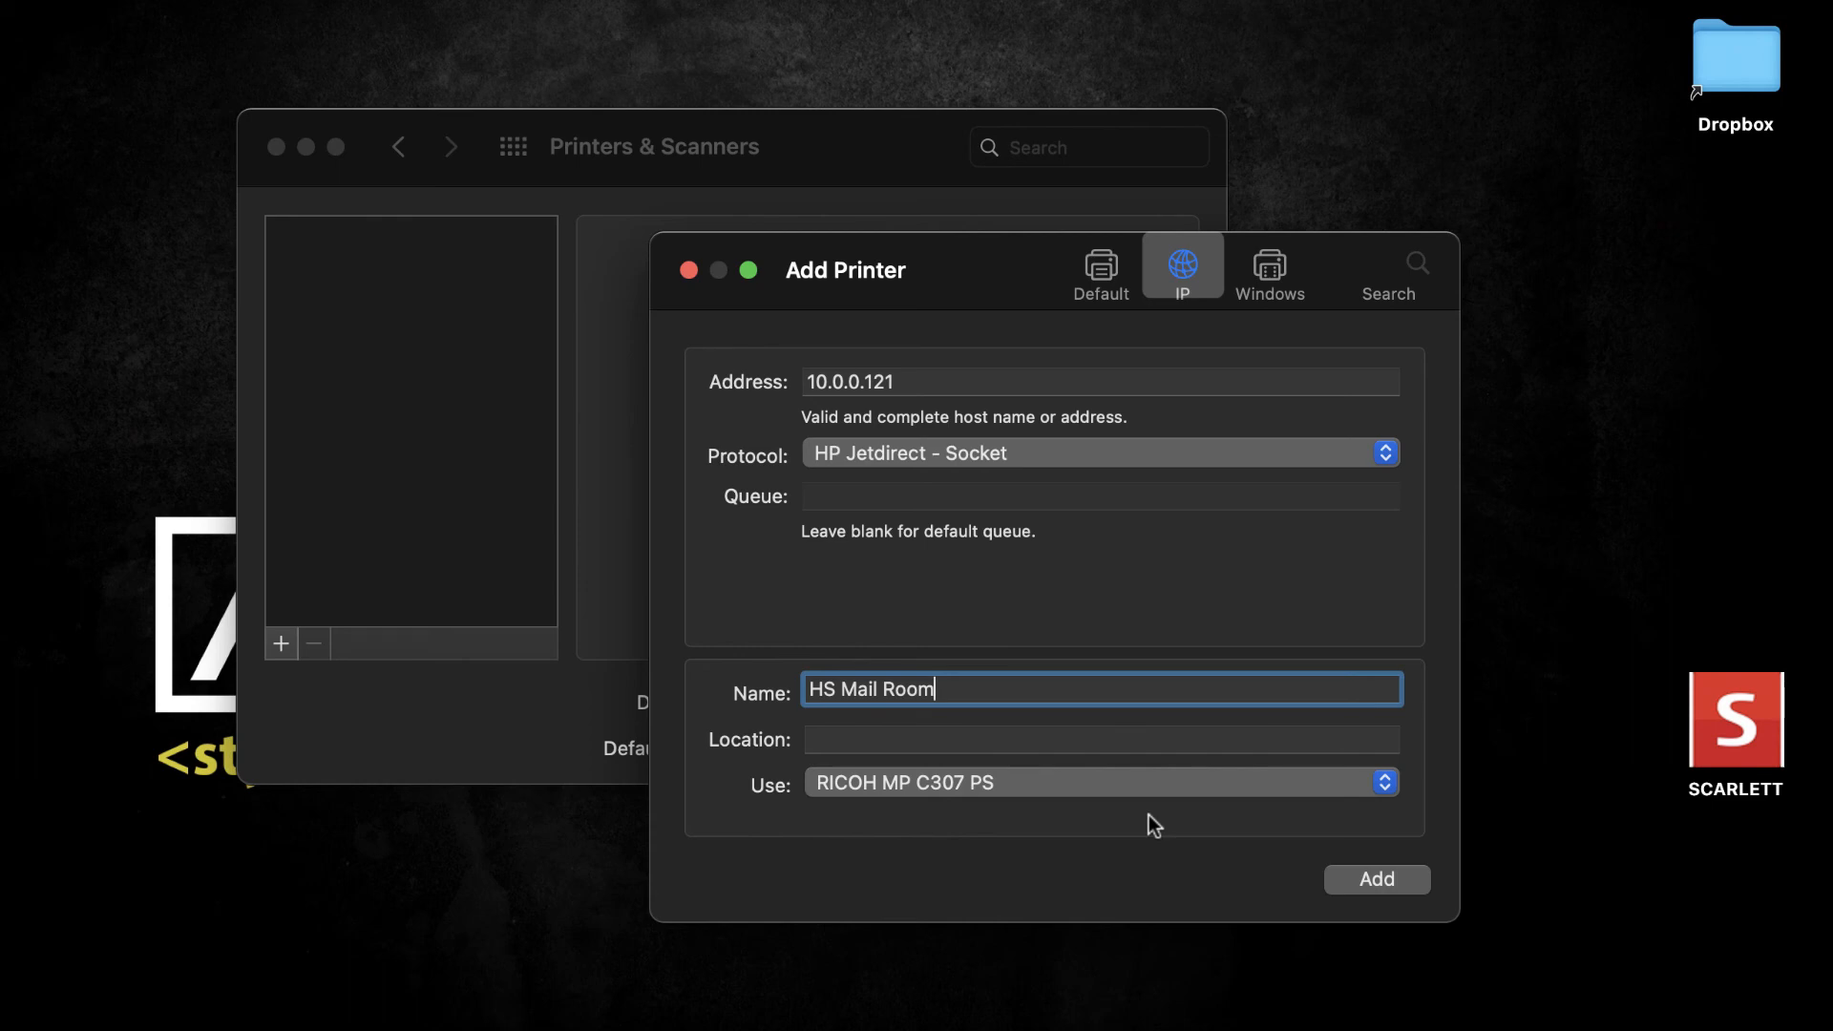
- Add the HS Mail Room printer and wait for setup to finish
click(1376, 879)
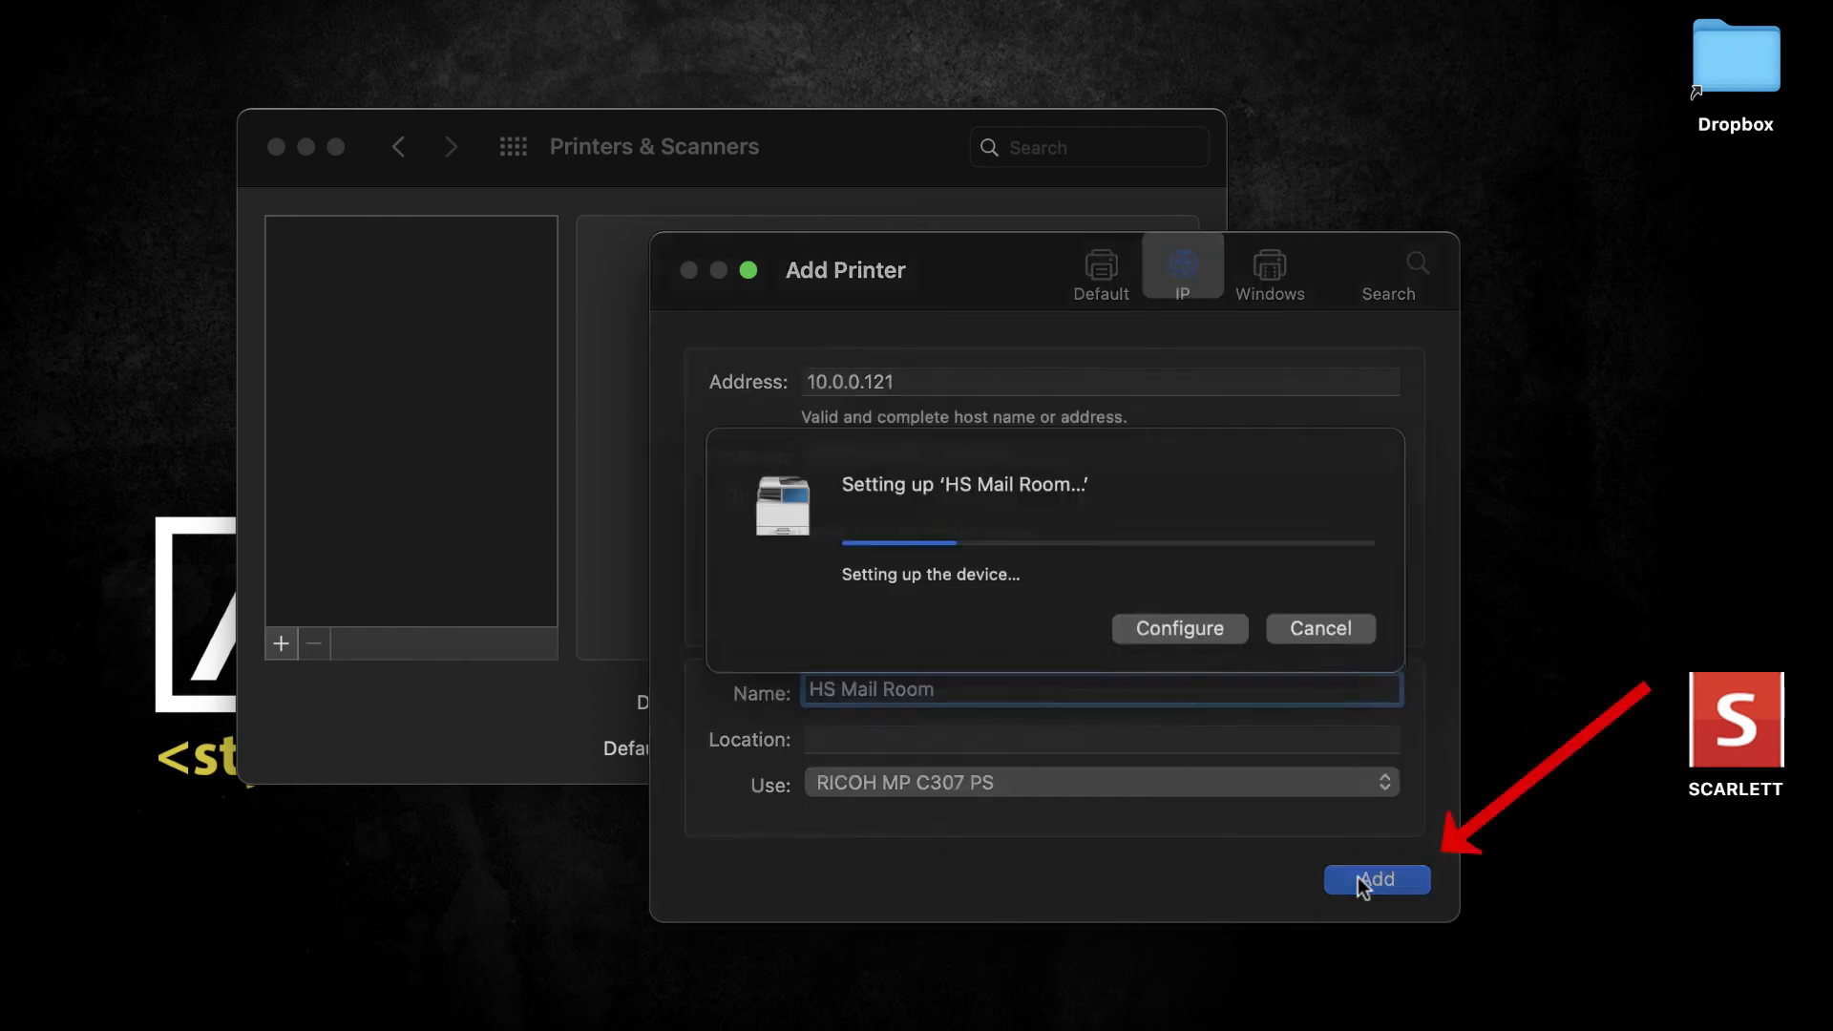
click(1375, 879)
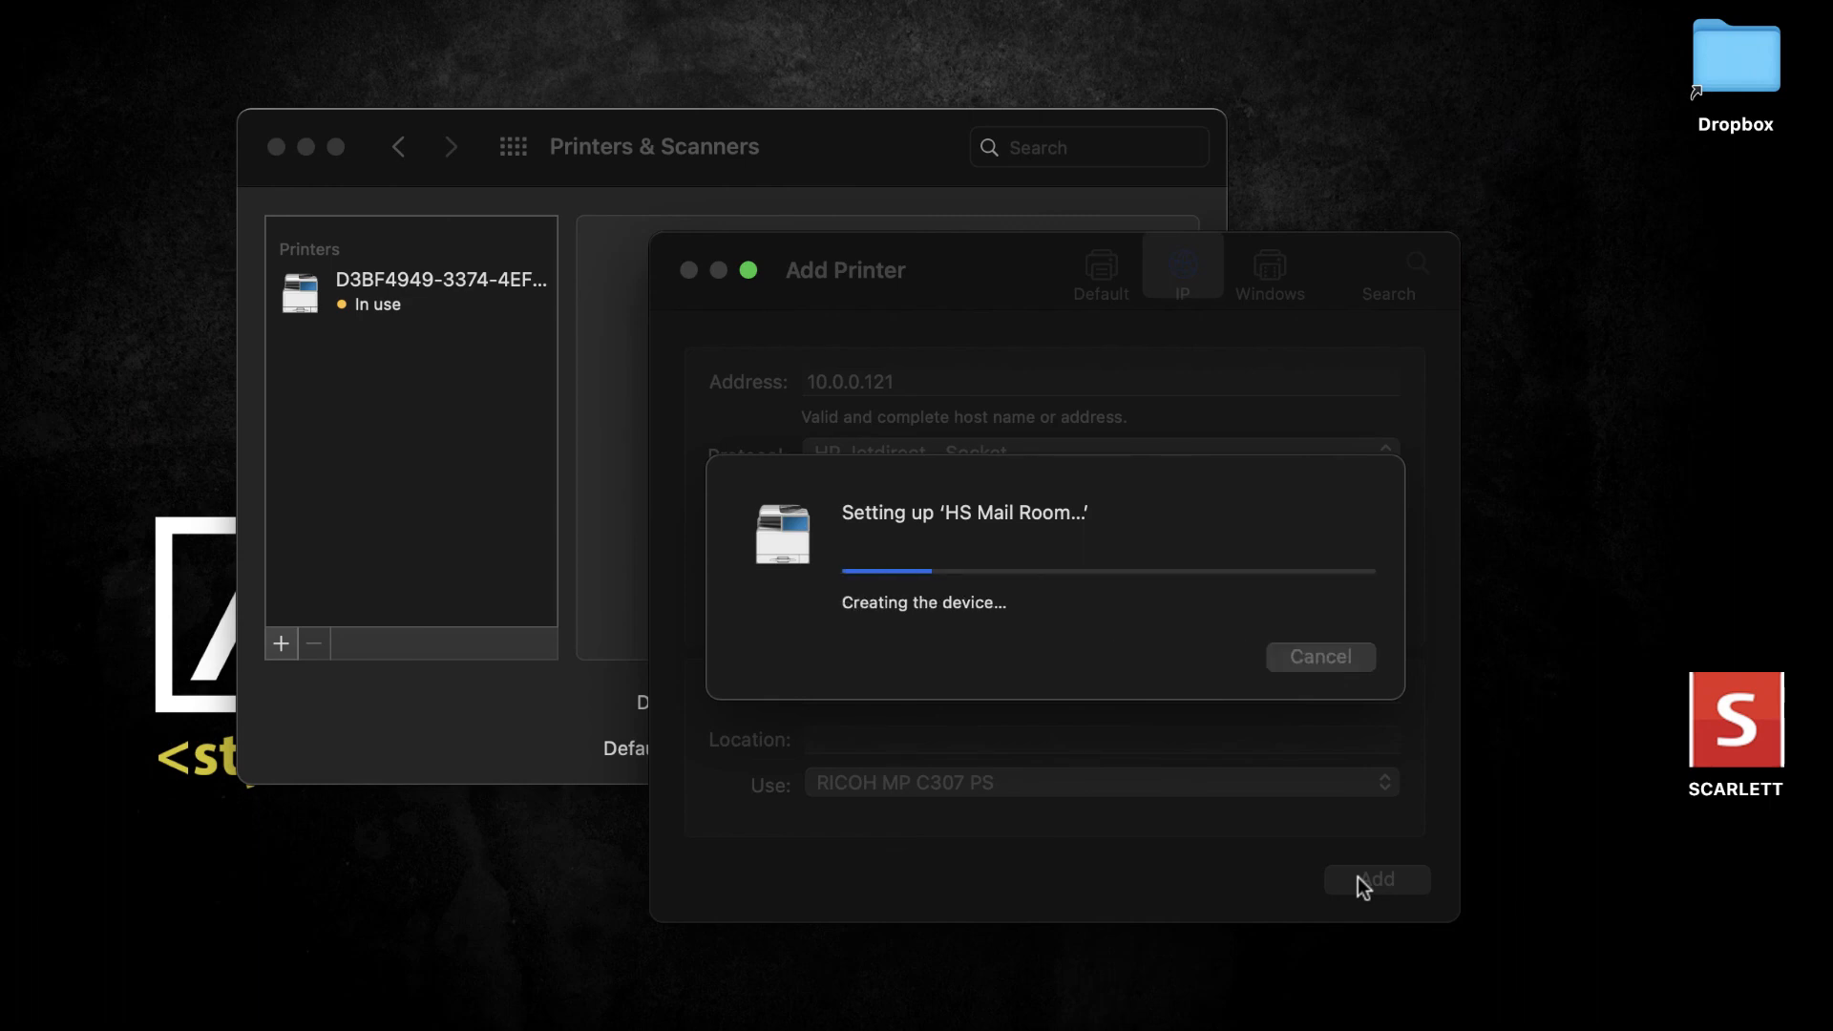
click(1375, 880)
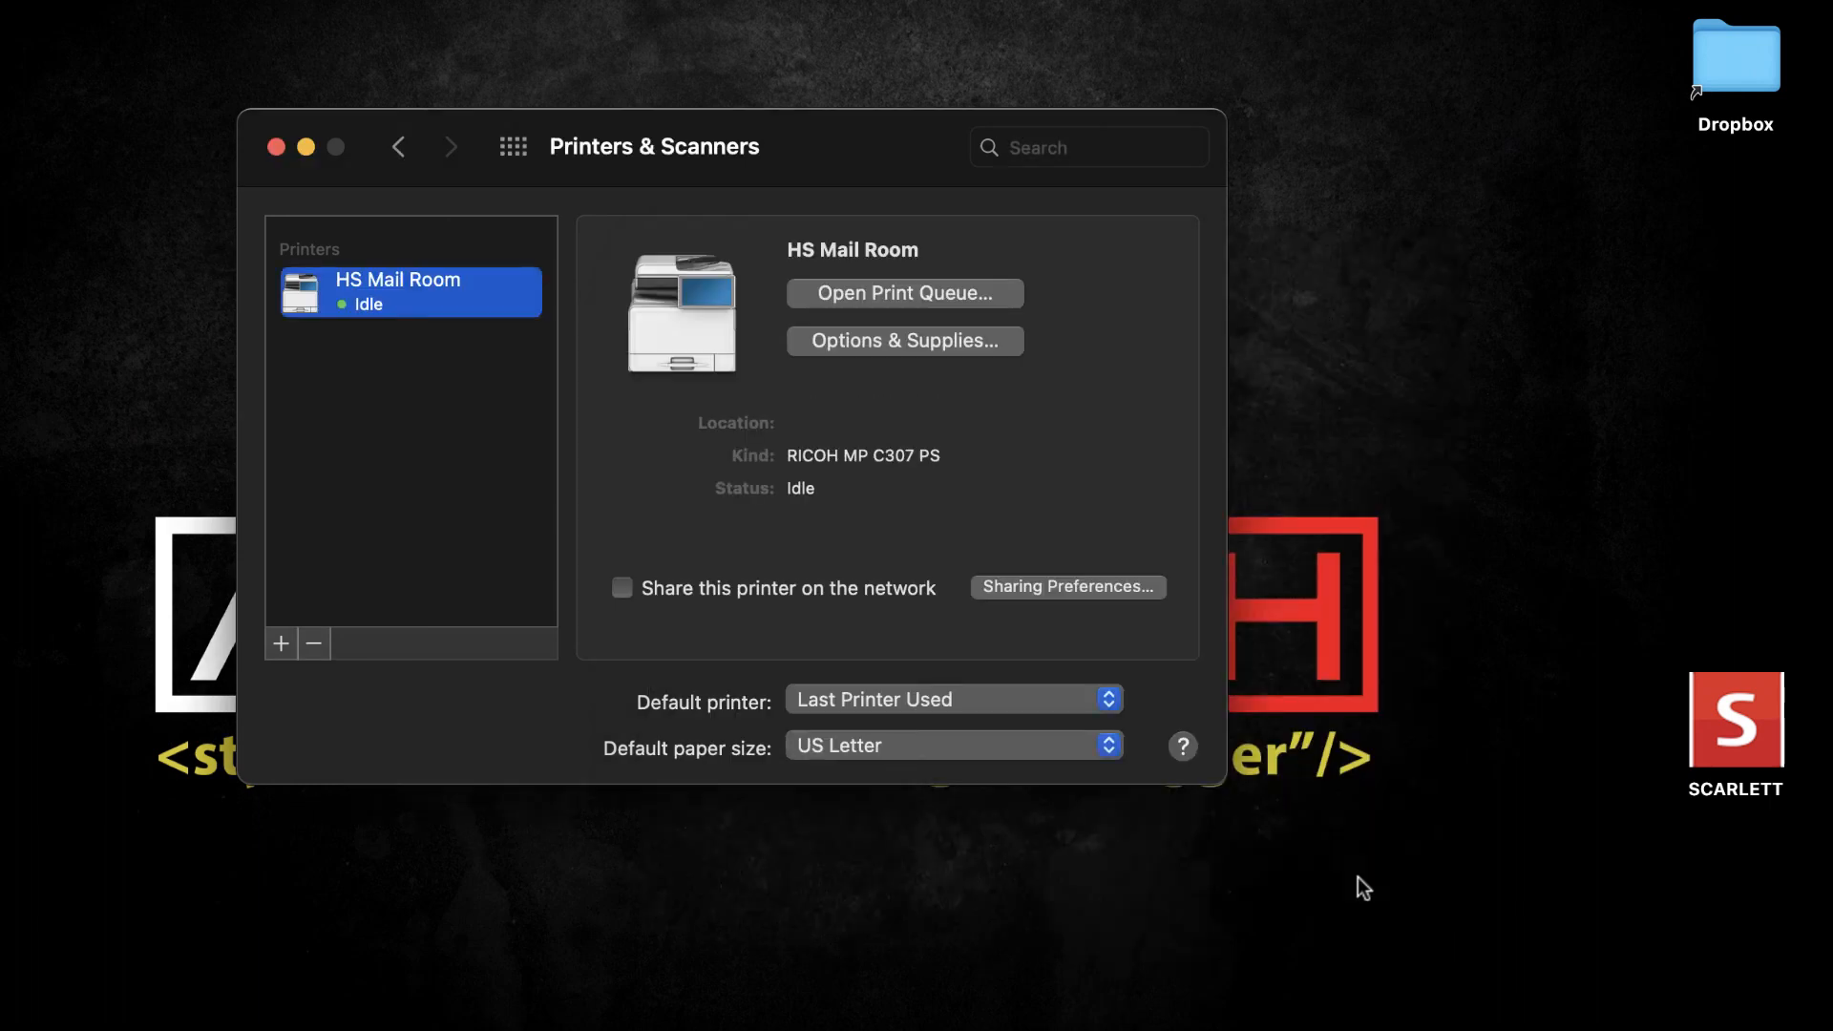
mouse_move(626, 473)
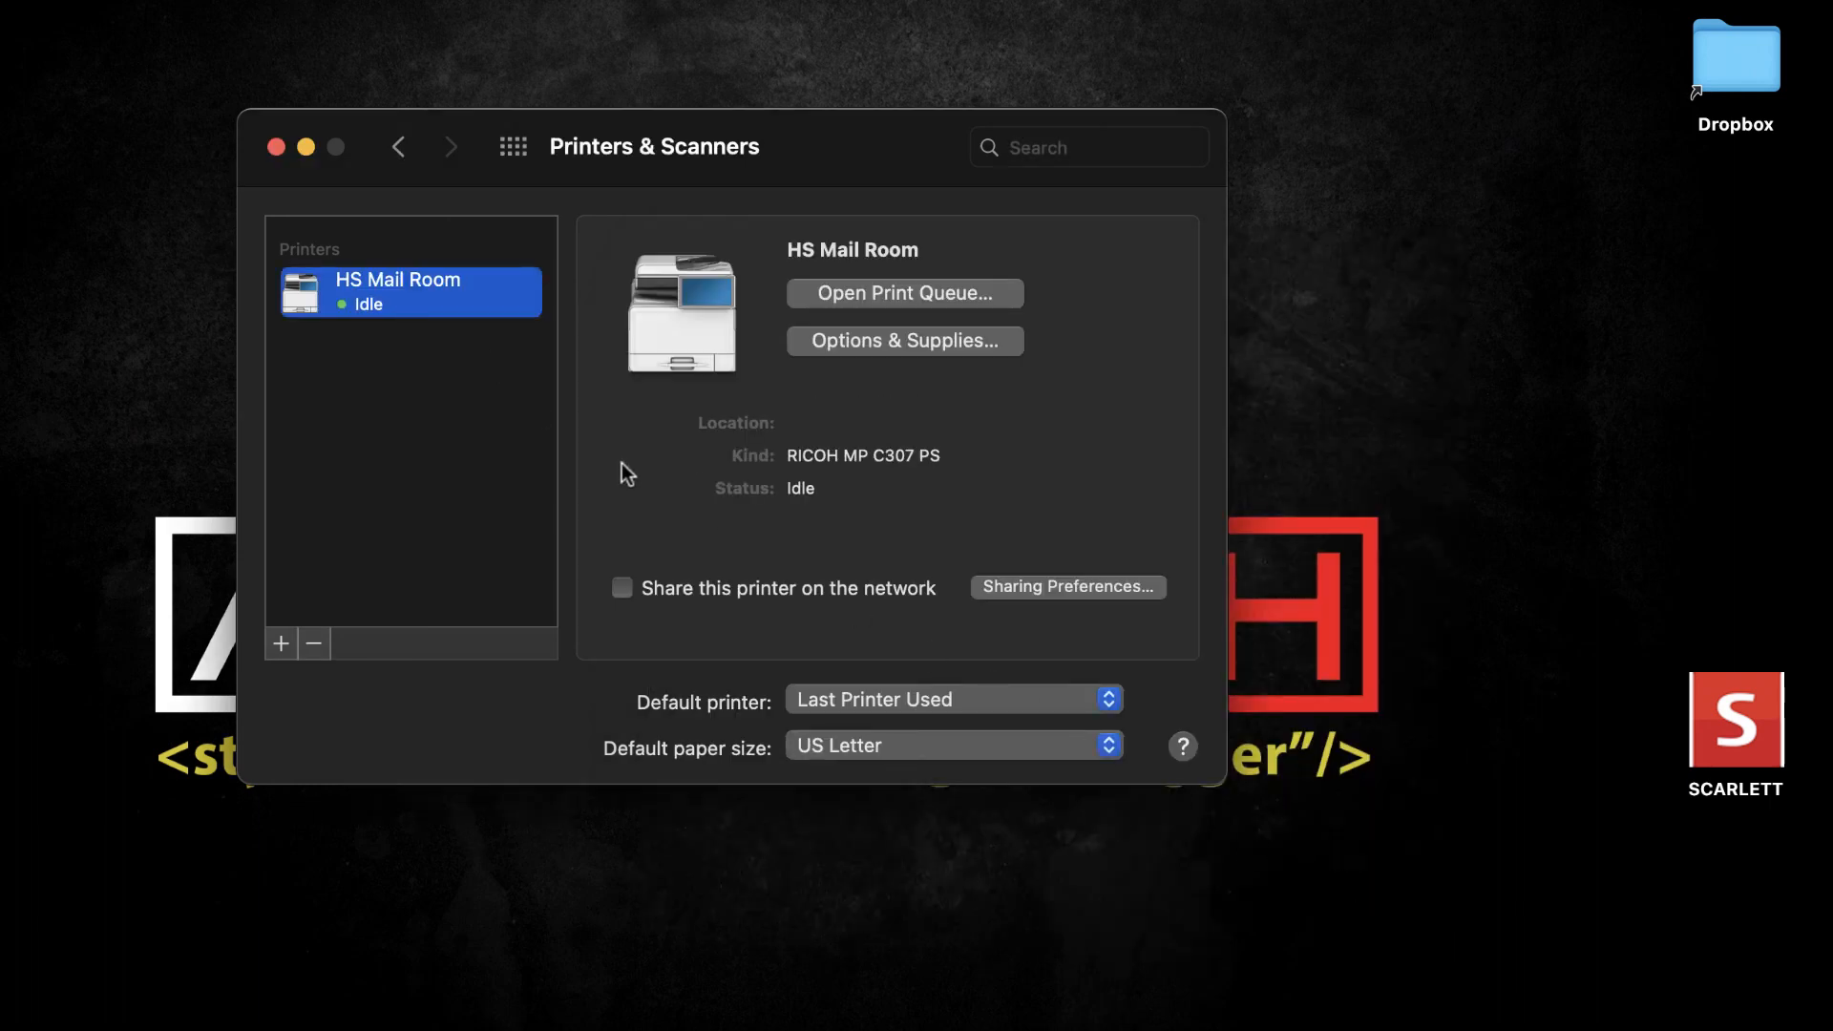